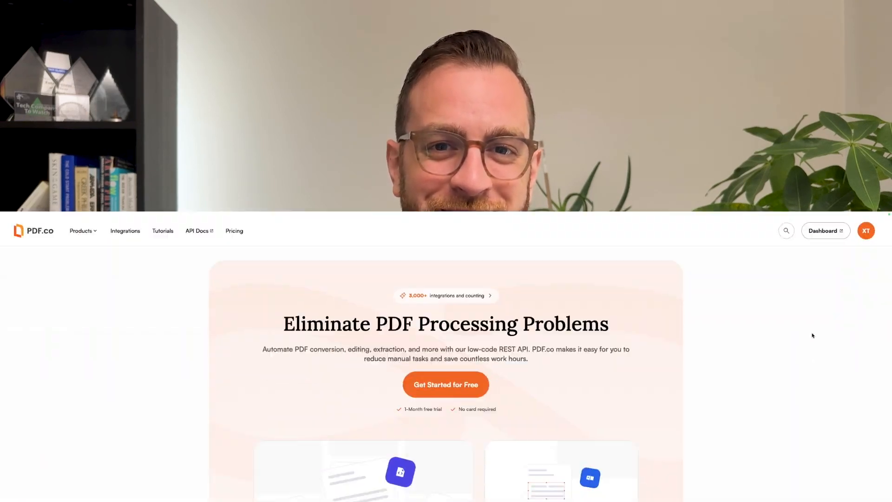
- Scroll down through the current PDF.co page before heading to the dashboard
scroll("down", 3)
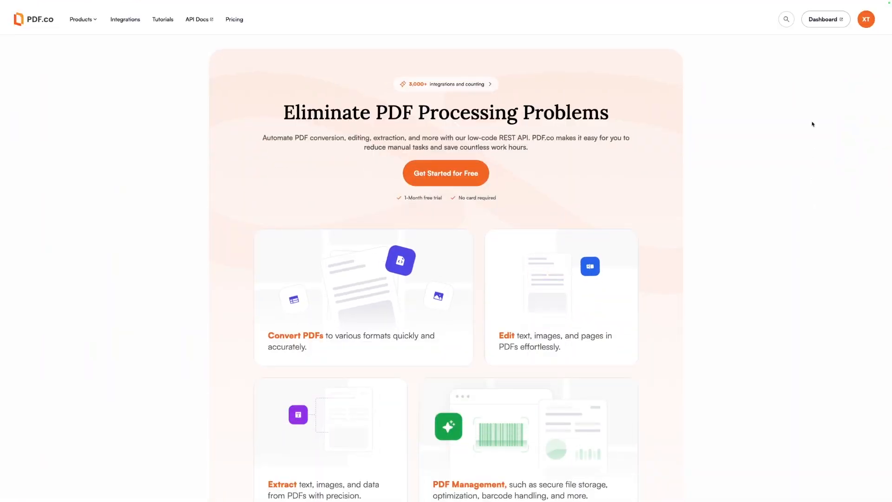
scroll("down", 3)
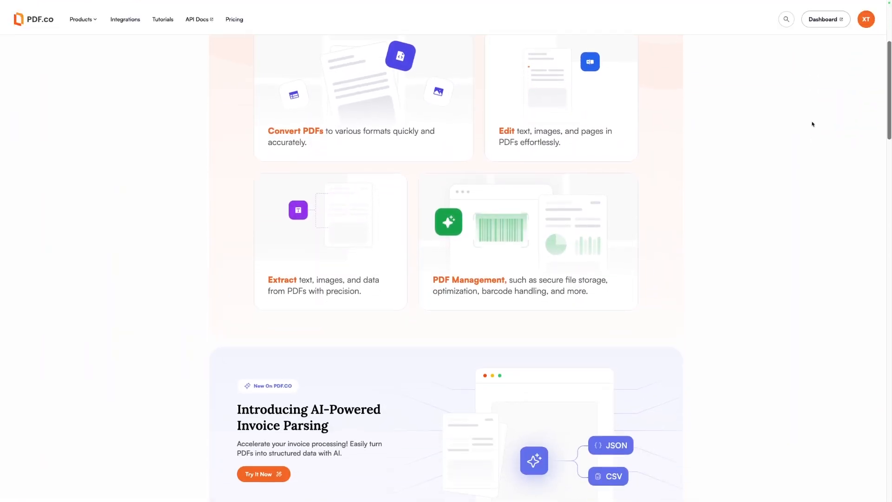
scroll("down", 3)
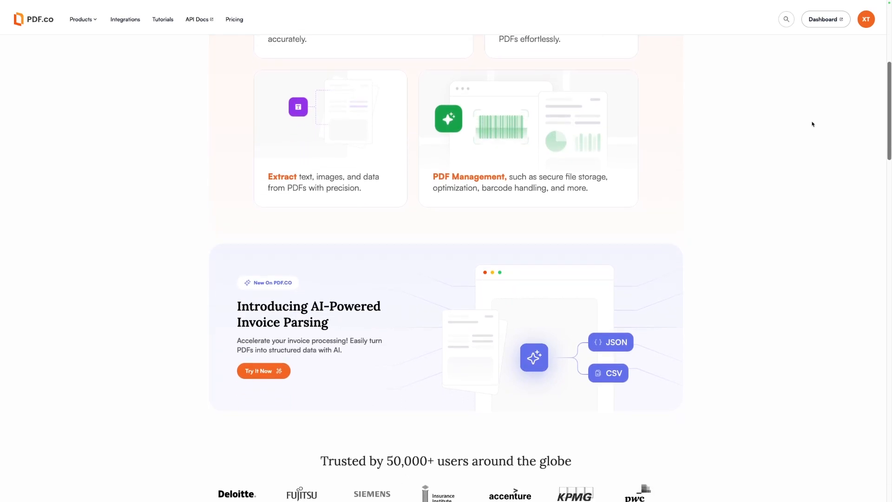
scroll("down", 3)
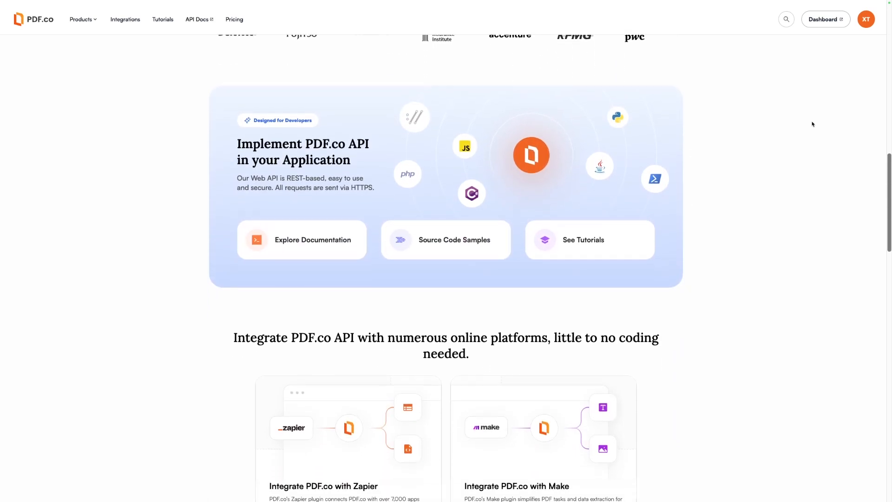
scroll("down", 3)
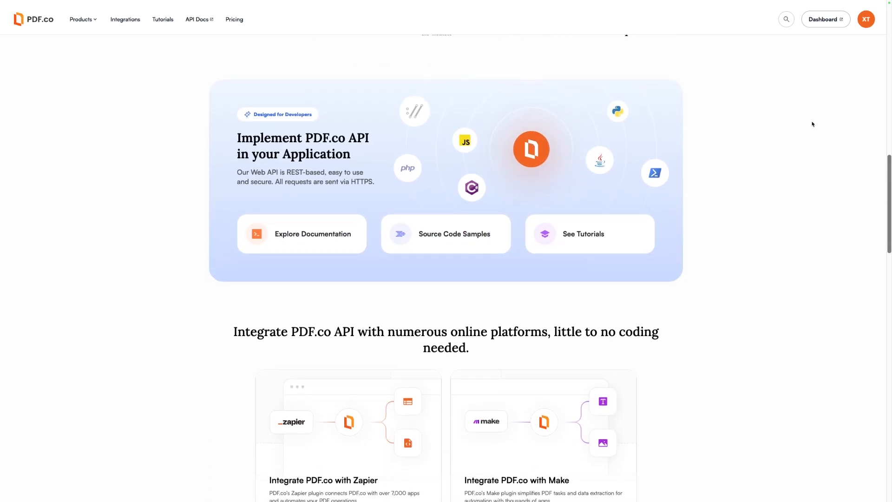
scroll("down", 3)
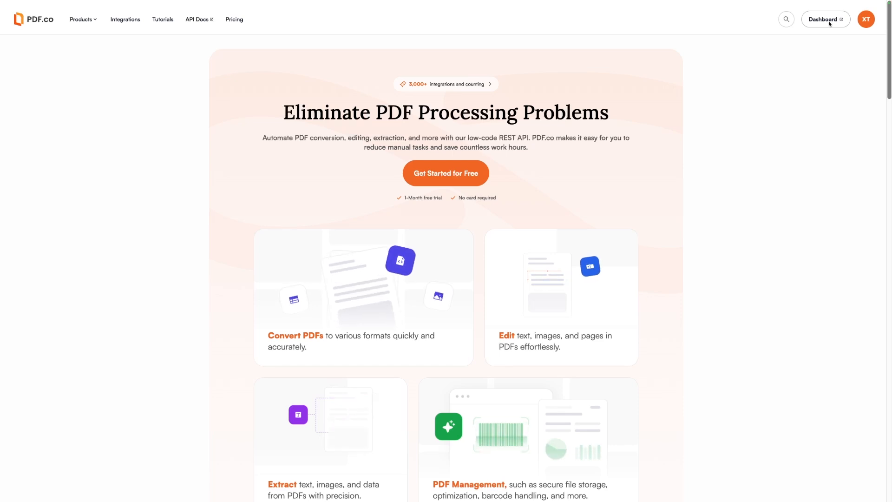
- Go to the account Dashboard and browse credits, API key, tools and request tester, then back up
left_click(824, 18)
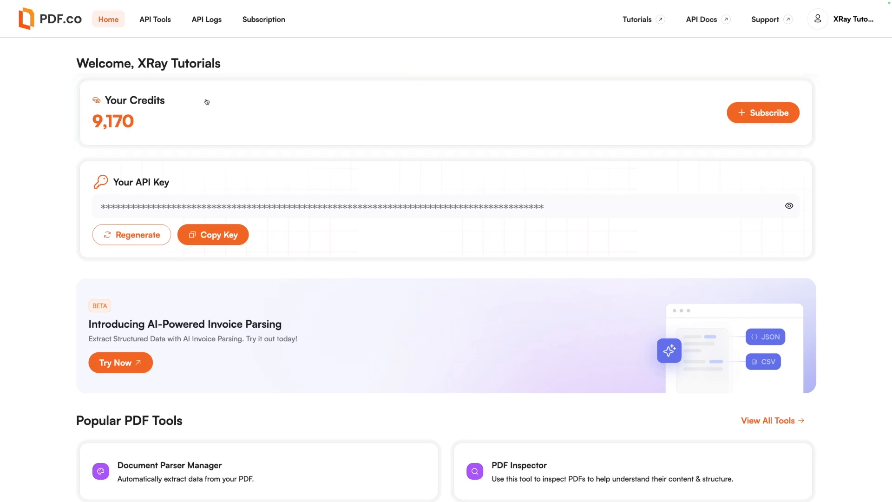
left_click(213, 234)
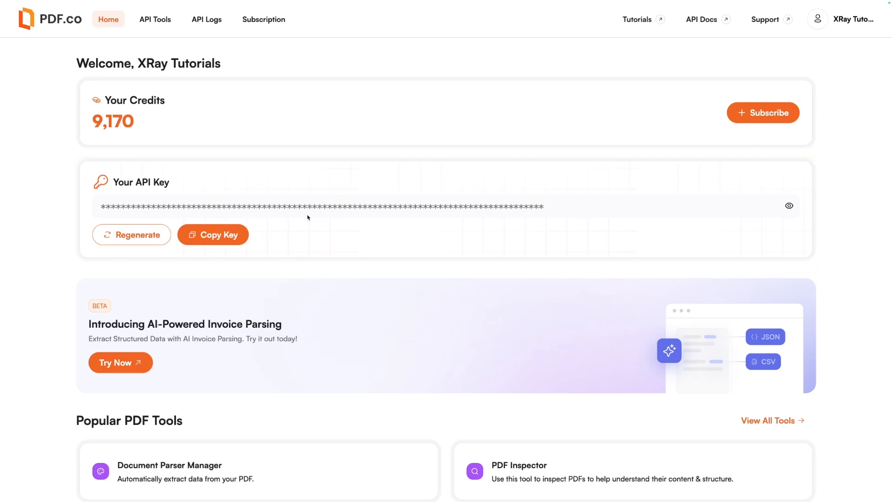
scroll("down", 3)
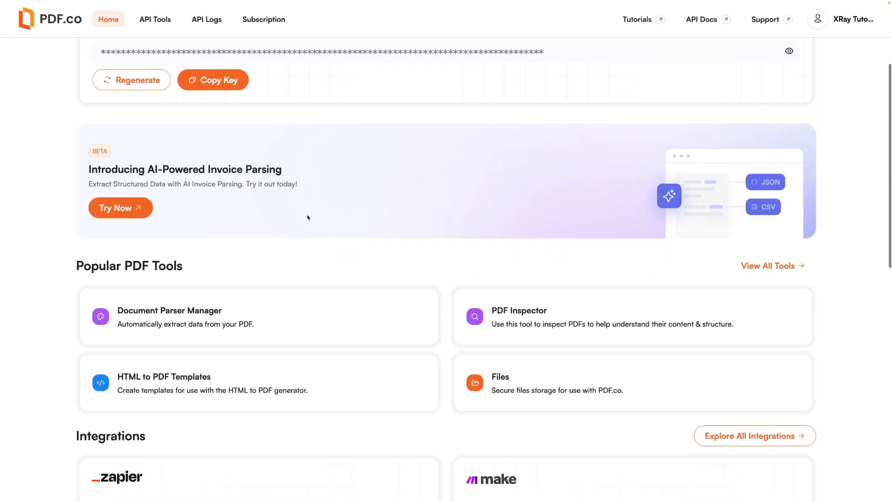
scroll("down", 3)
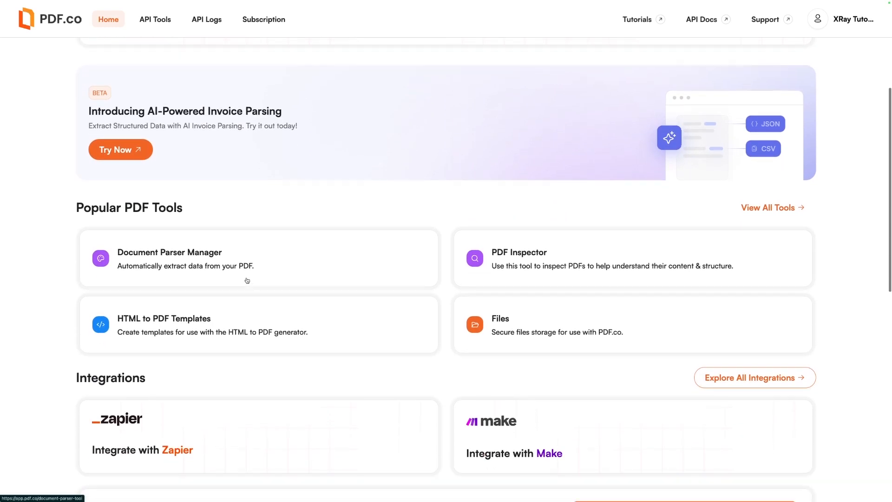
scroll("down", 3)
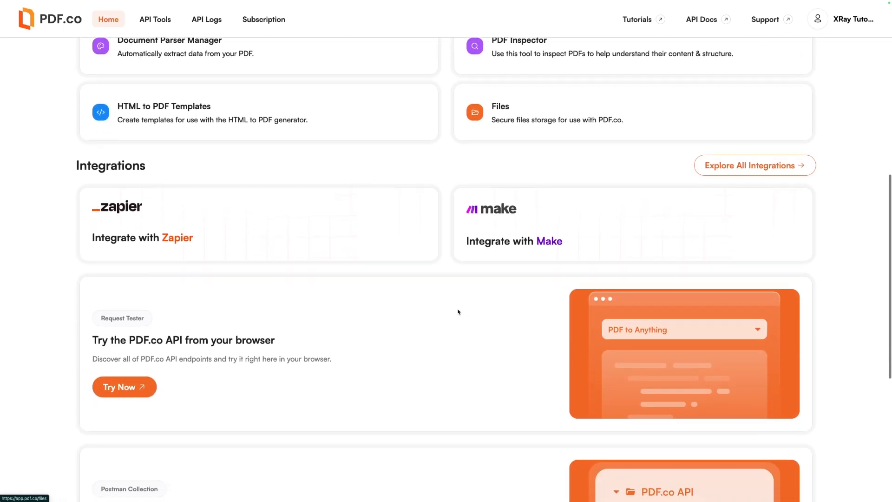
scroll("up", 3)
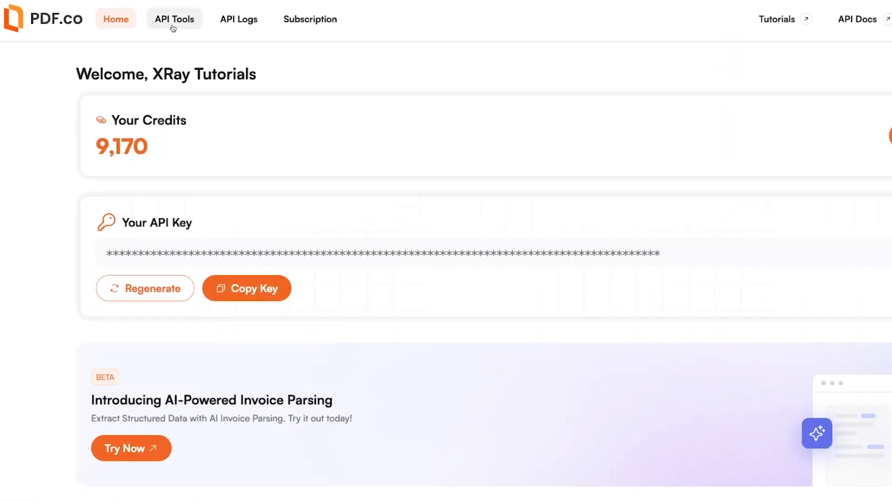
- From API Tools, pick PDF to CSV under Extract, loading its Request Tester with a sample body
left_click(173, 18)
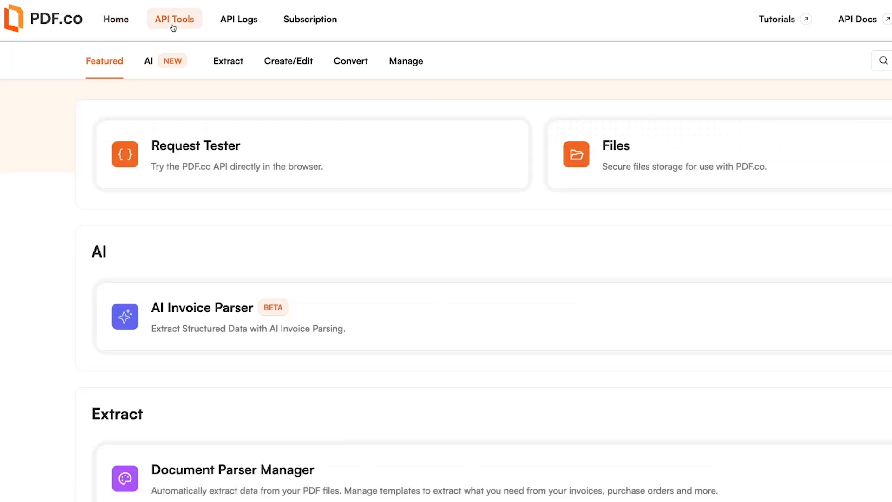
scroll("down", 3)
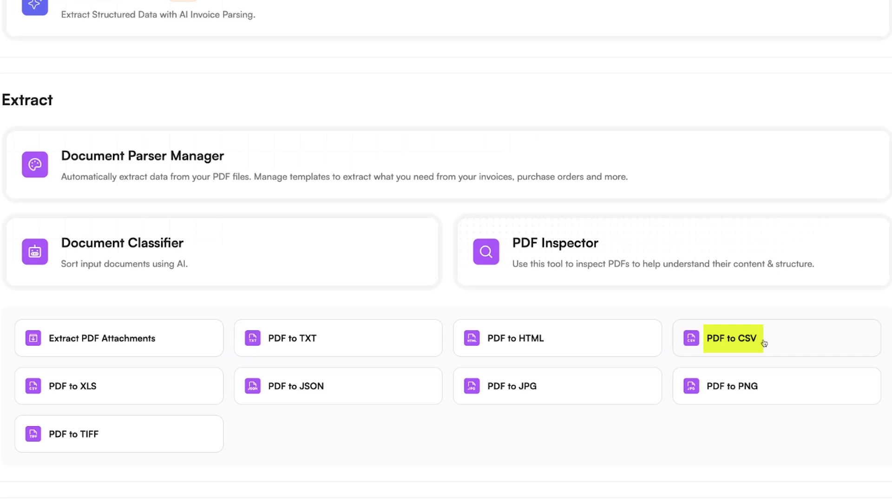
mouse_move(728, 347)
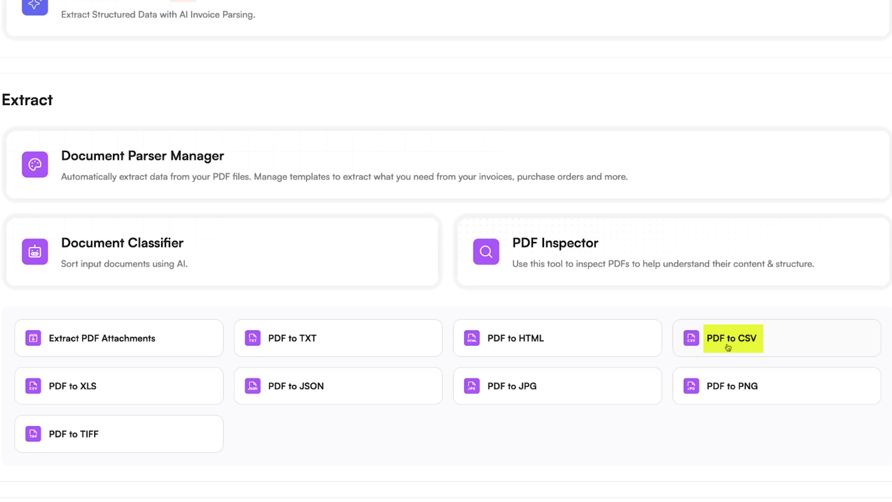
left_click(732, 337)
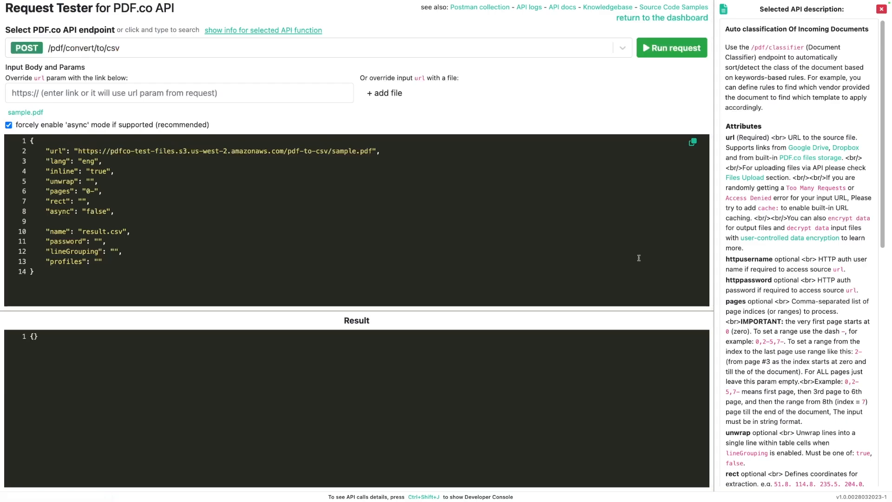
mouse_move(574, 228)
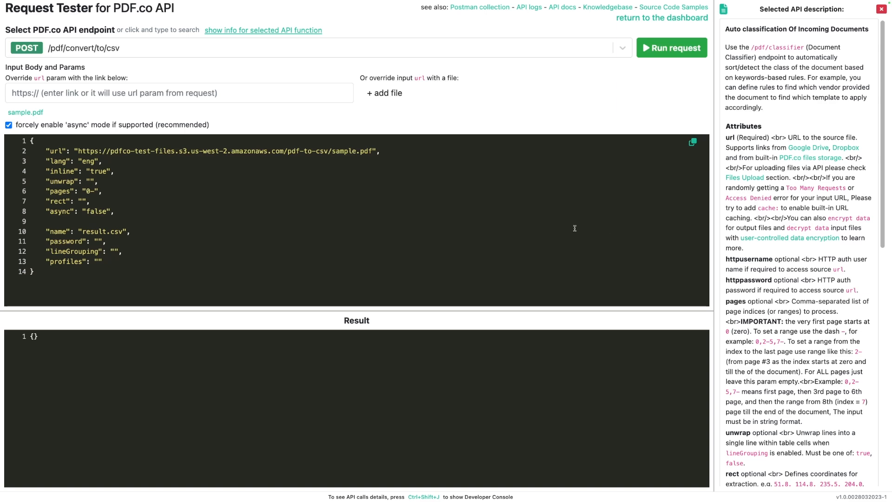
mouse_move(572, 244)
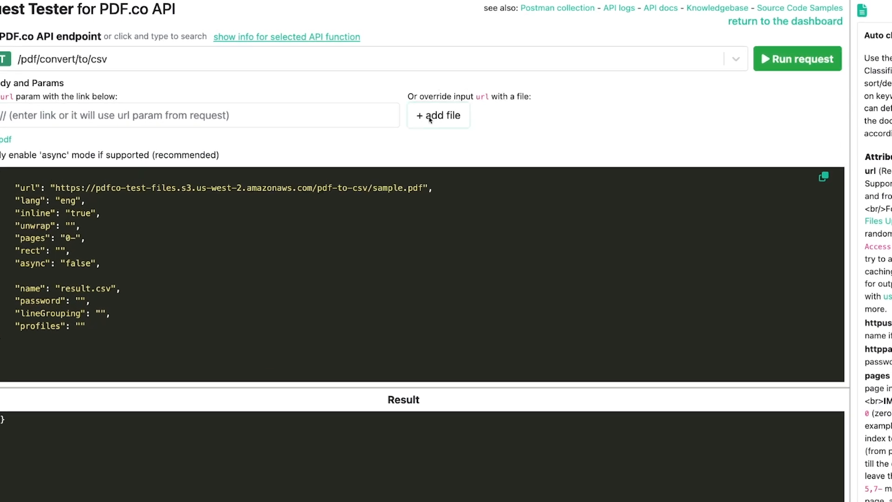
- Add invoice.pdf from Downloads as the request's input file
left_click(437, 115)
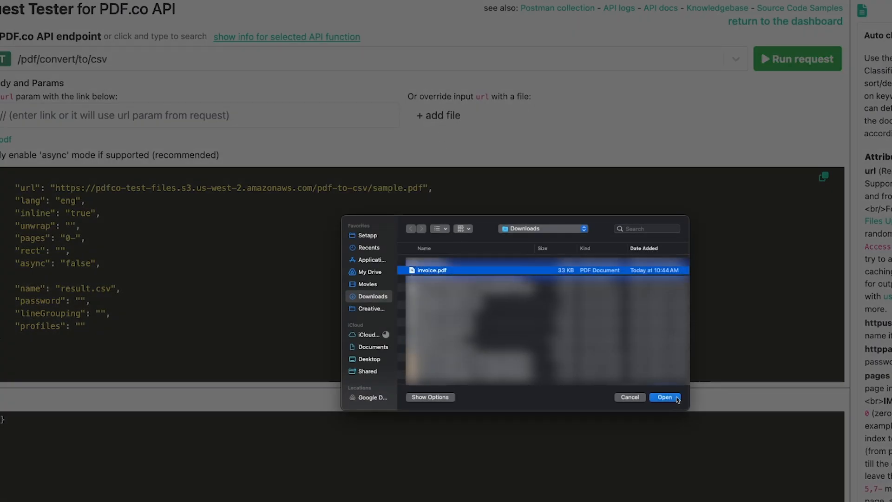
left_click(663, 396)
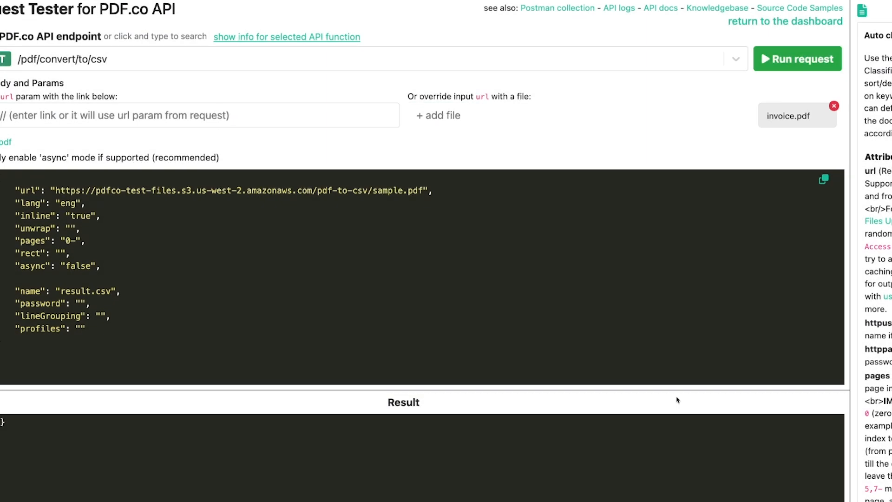
mouse_move(792, 141)
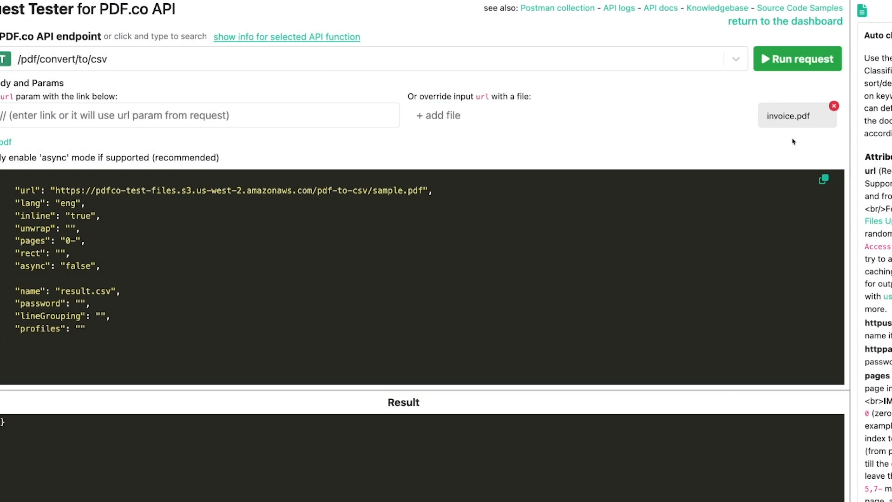
mouse_move(796, 115)
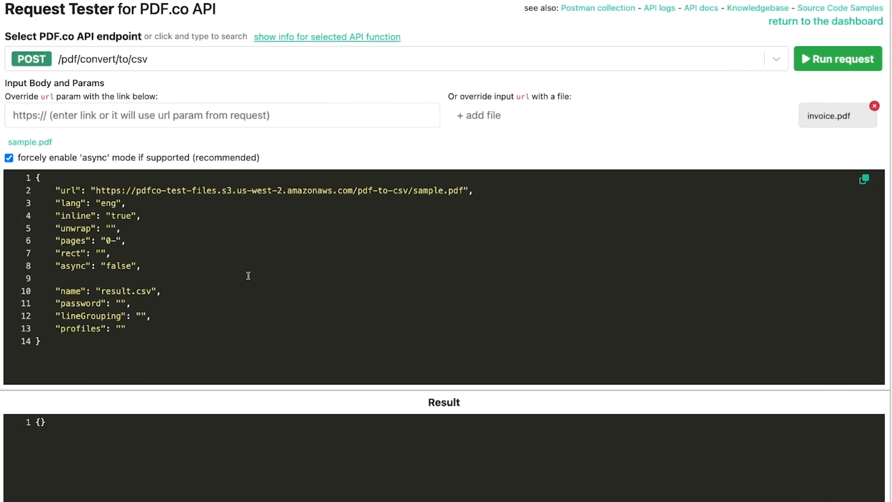
mouse_move(116, 300)
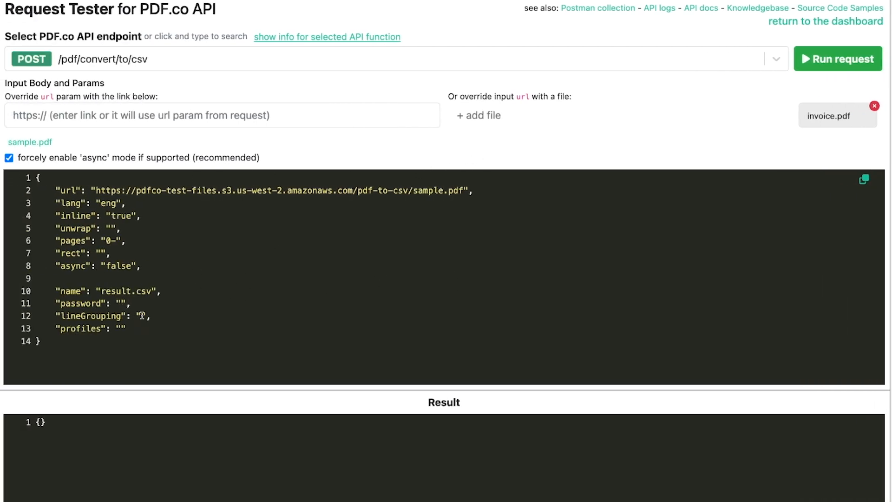
- Set lineGrouping to 1 in the request body and run the PDF-to-CSV request
double_click(89, 315)
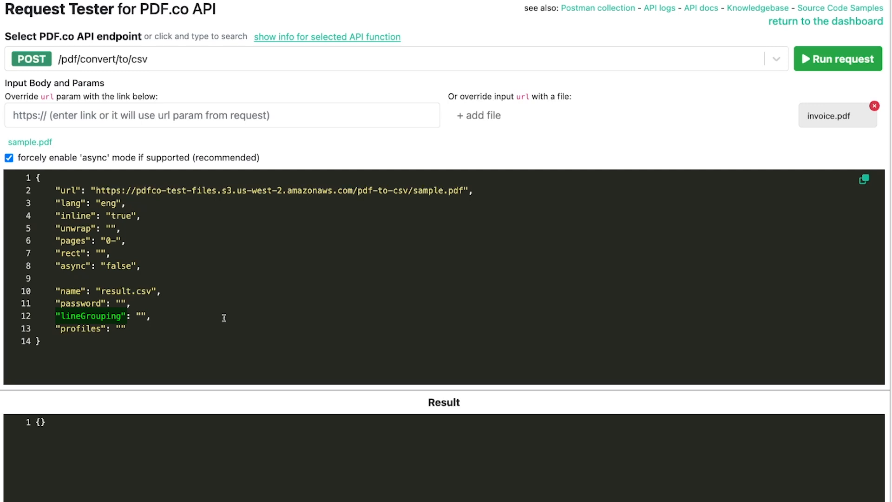
type("1")
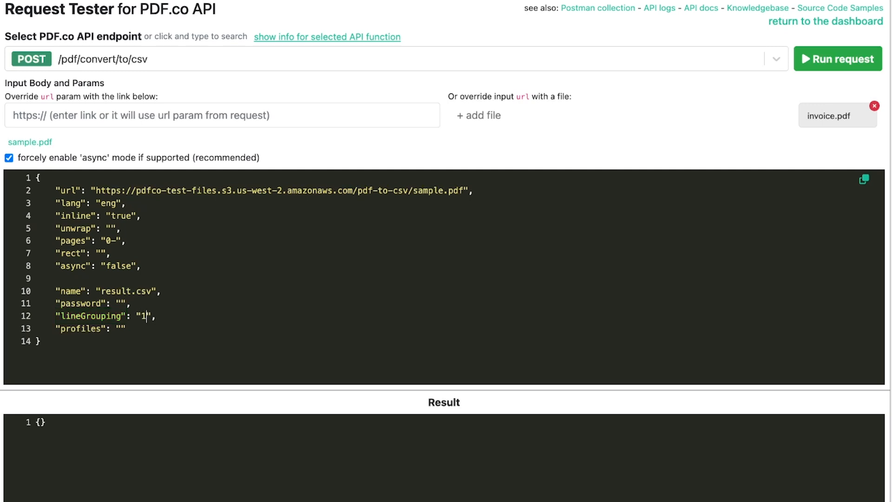
mouse_move(610, 197)
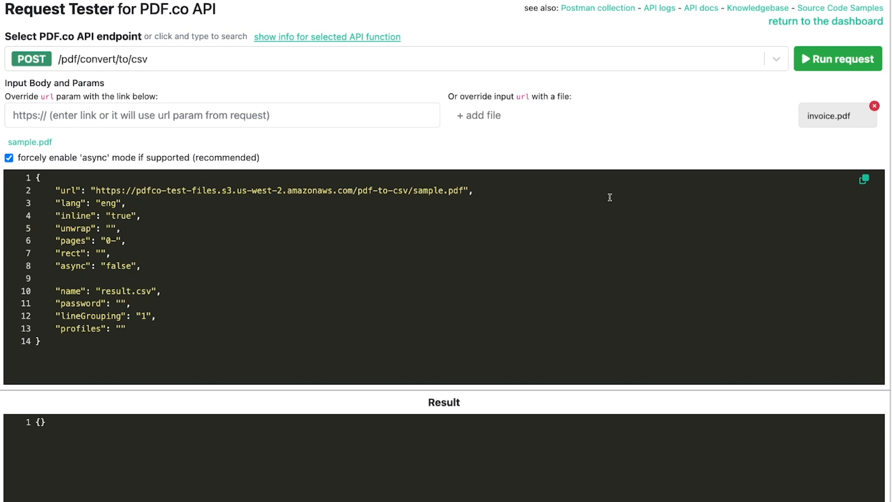
left_click(326, 37)
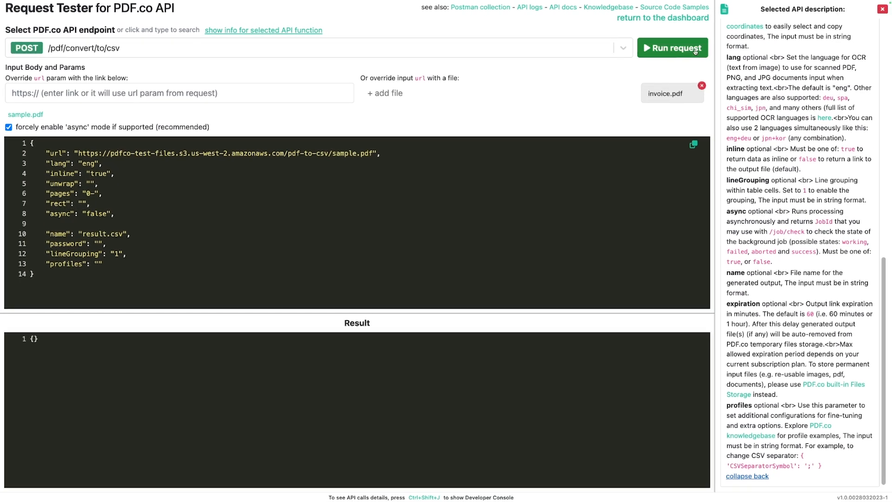
left_click(672, 48)
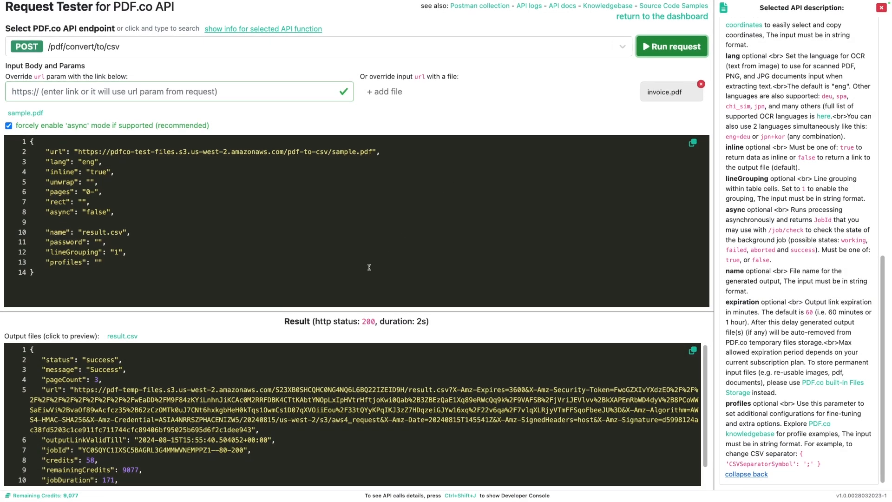
- Preview the result.csv output as a table and download it as a file
scroll("down", 3)
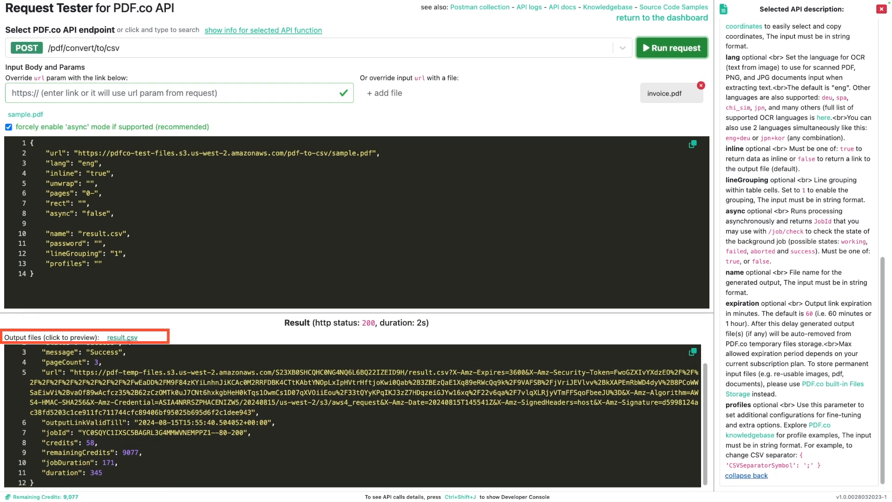
left_click(122, 337)
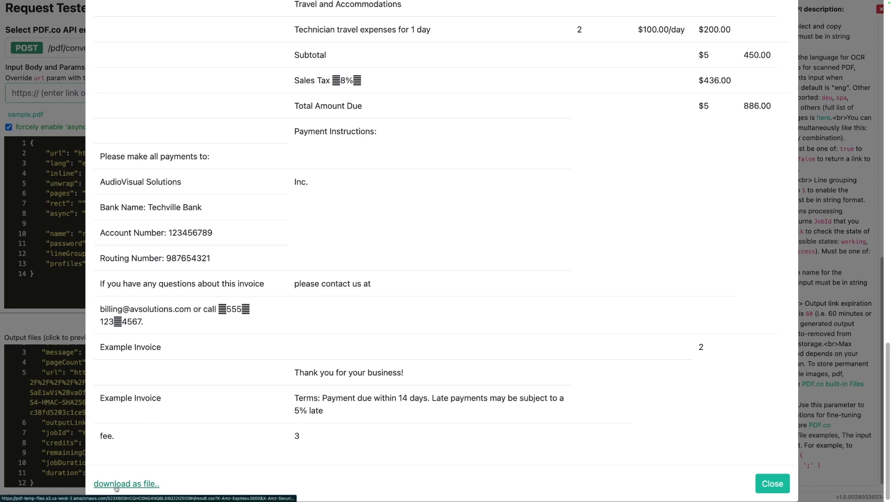
left_click(125, 483)
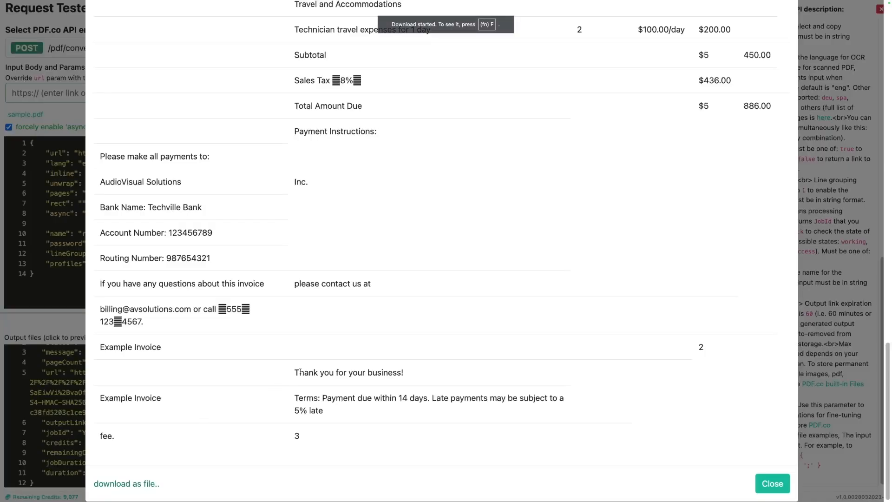
mouse_move(815, 232)
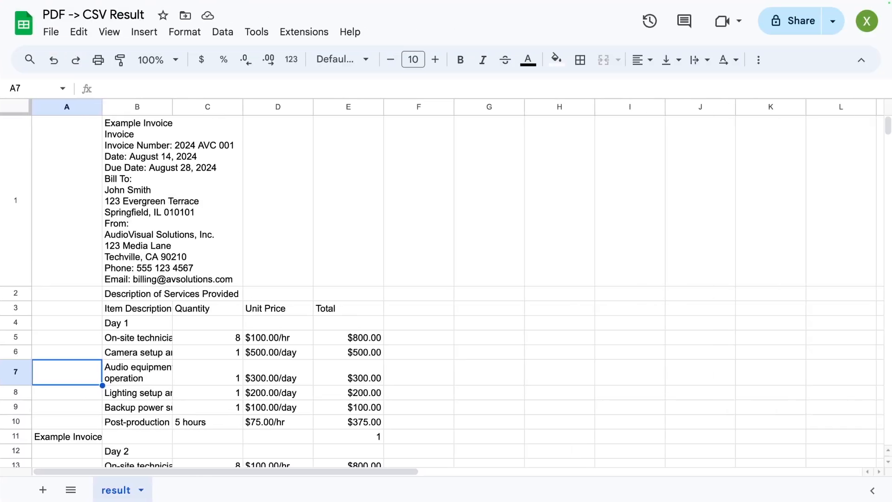
mouse_move(300, 206)
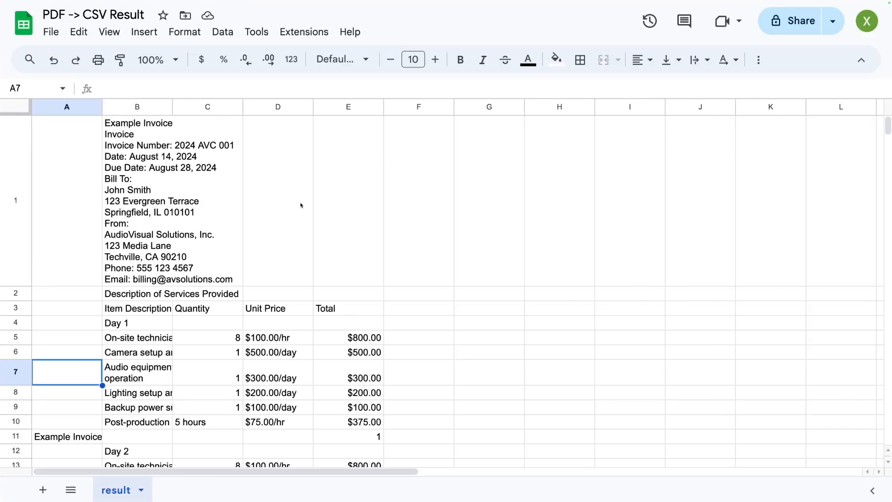
- Select row 1 of the imported CSV sheet and delete its invoice header contents
scroll("down", 3)
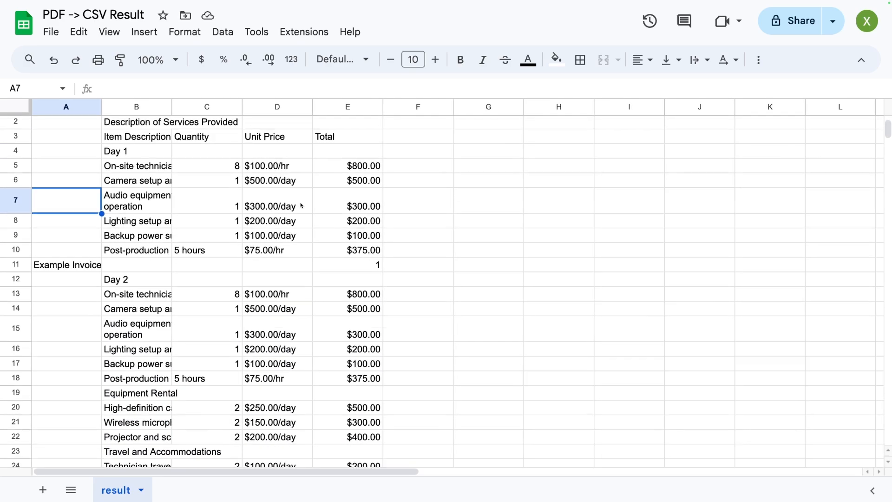
scroll("down", 3)
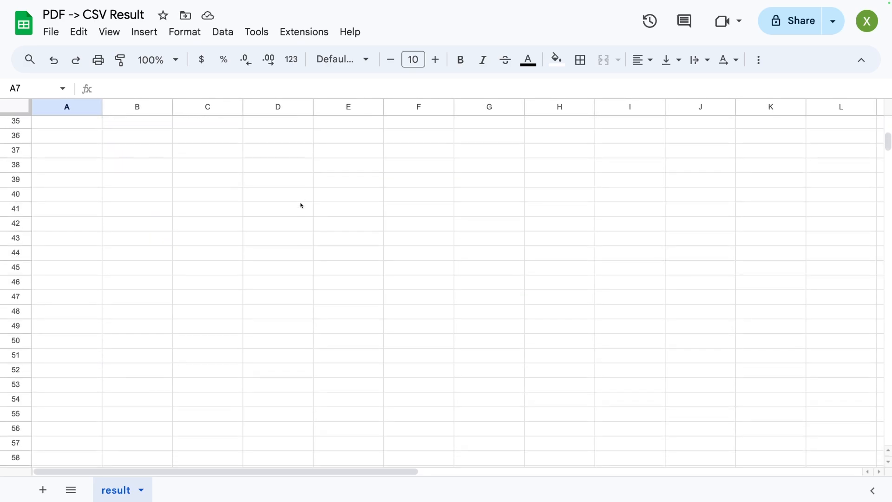
scroll("up", 3)
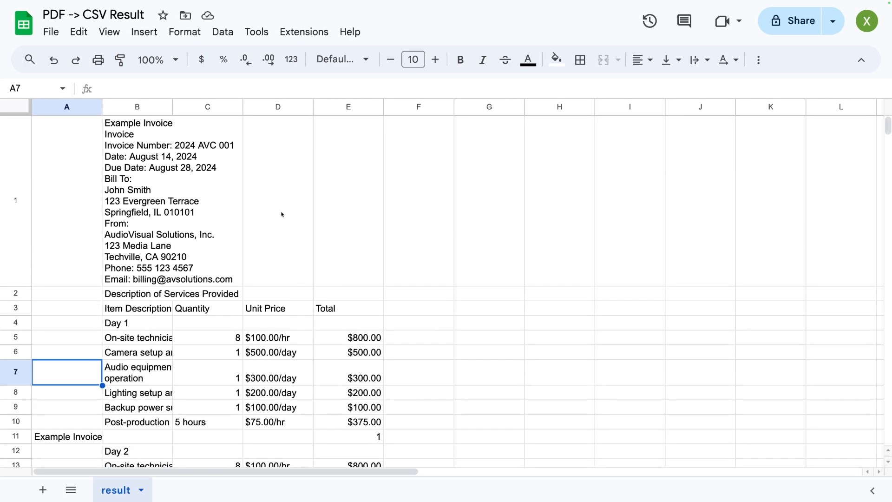
left_click(15, 199)
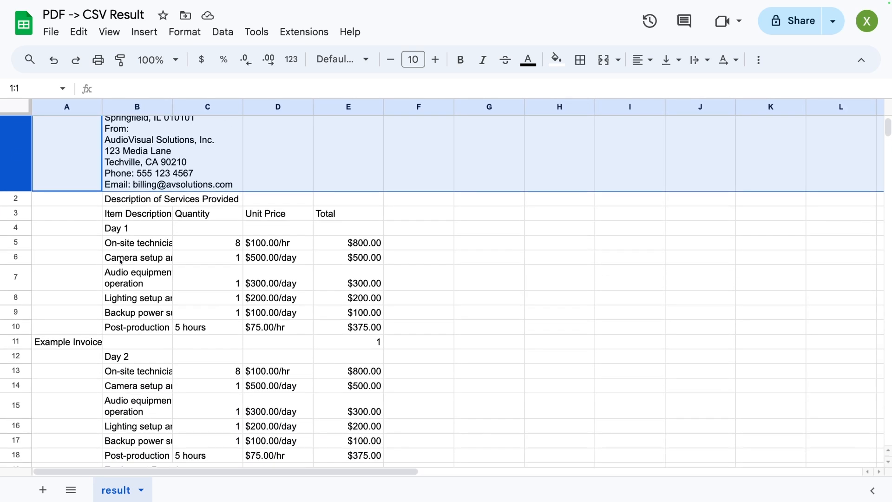
mouse_move(227, 252)
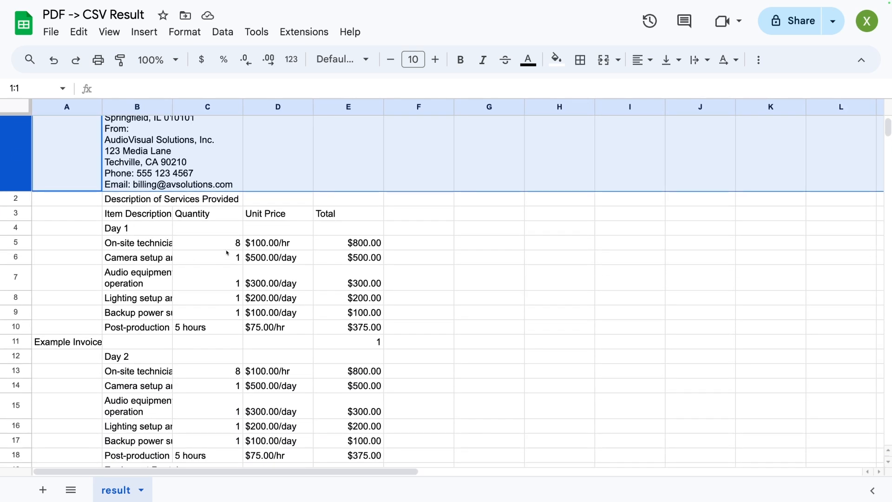
left_click(278, 106)
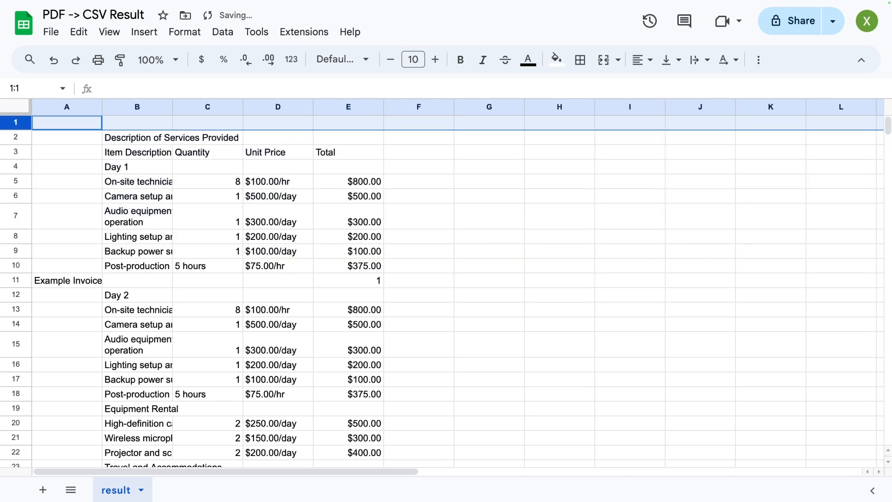
scroll("down", 3)
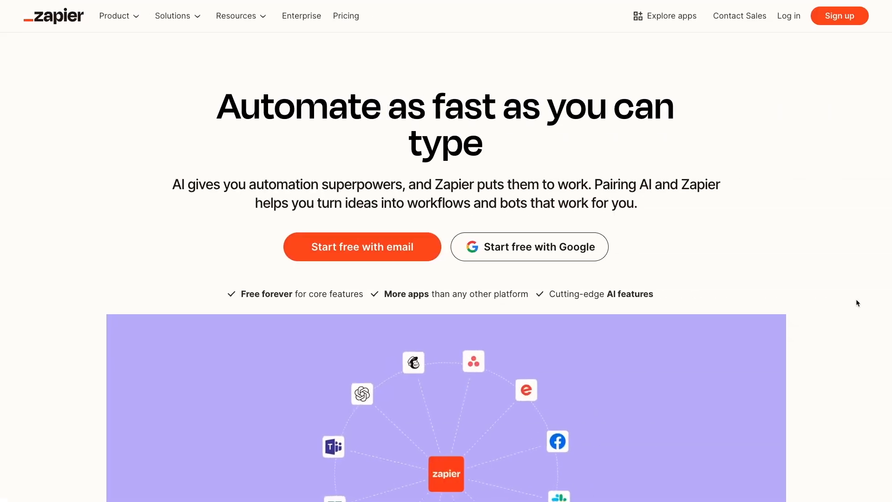
- Switch the homepage demo automation ON and play the Zap editor walkthrough
scroll("down", 3)
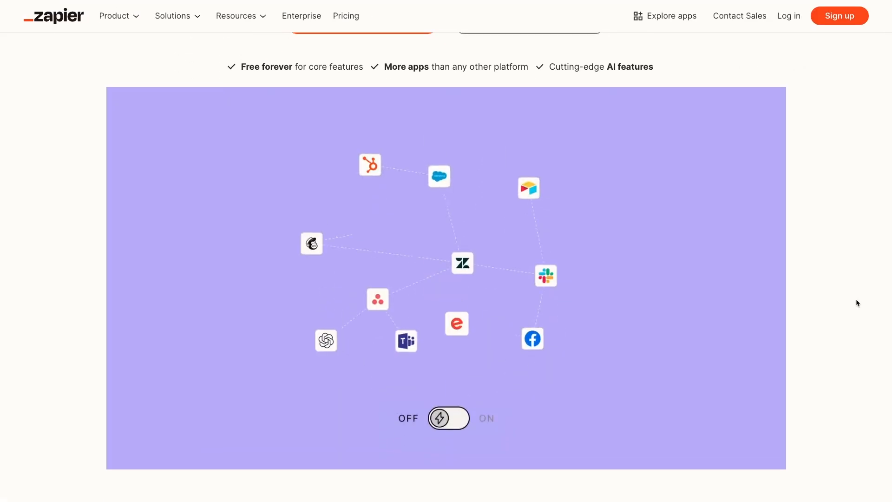
left_click(448, 418)
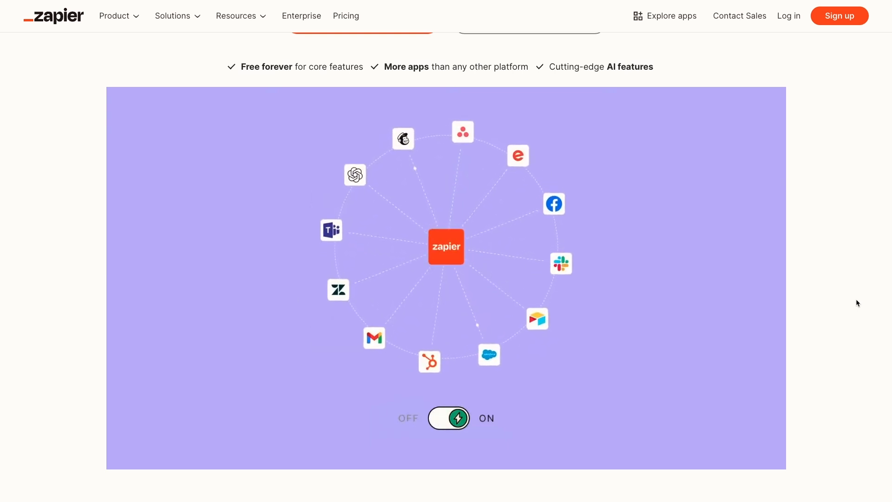
left_click(447, 418)
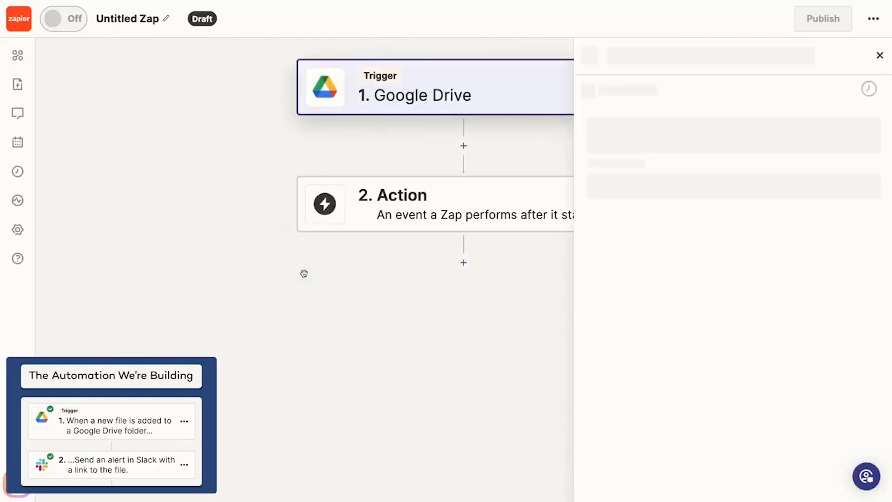
left_click(415, 95)
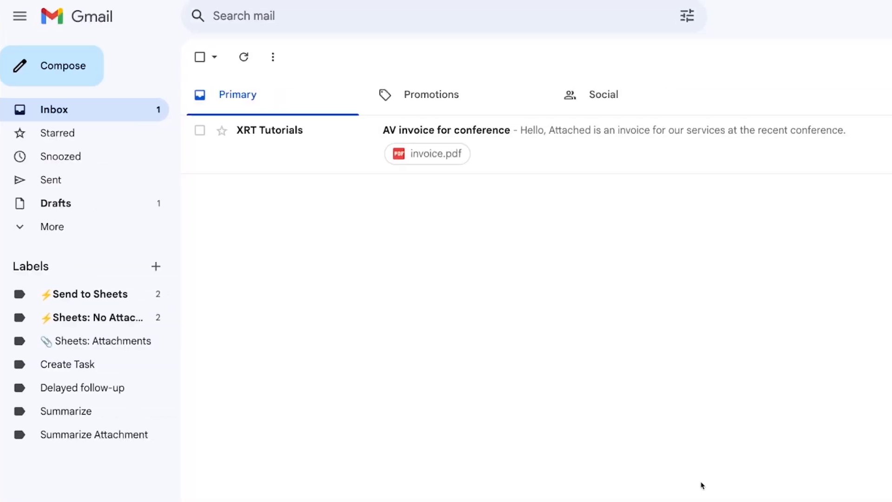
mouse_move(275, 142)
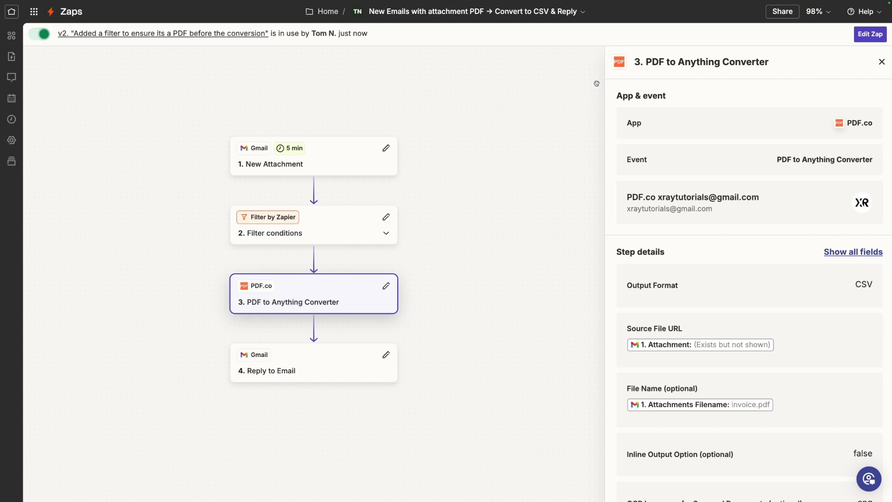
- Return from the finished Zap view to the Zapier Home dashboard
left_click(322, 11)
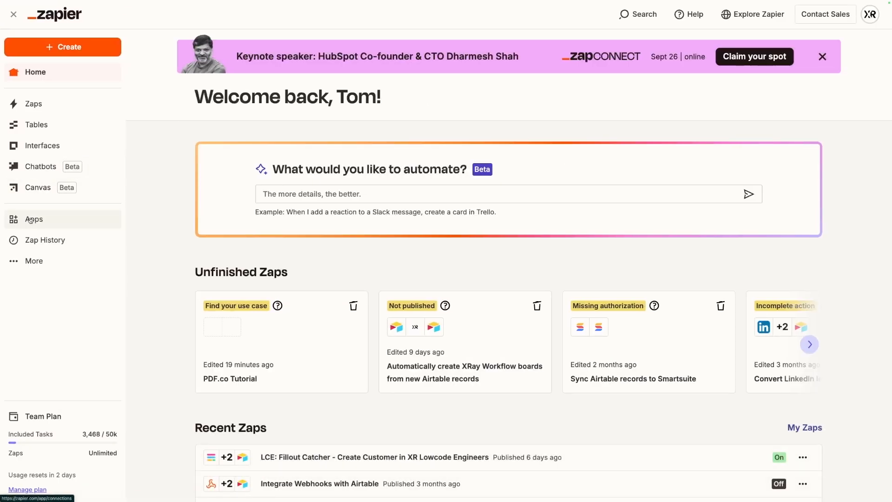
- From Apps, add a new connection, search 'pdf' and choose PDF.co to reach its API key prompt
left_click(33, 218)
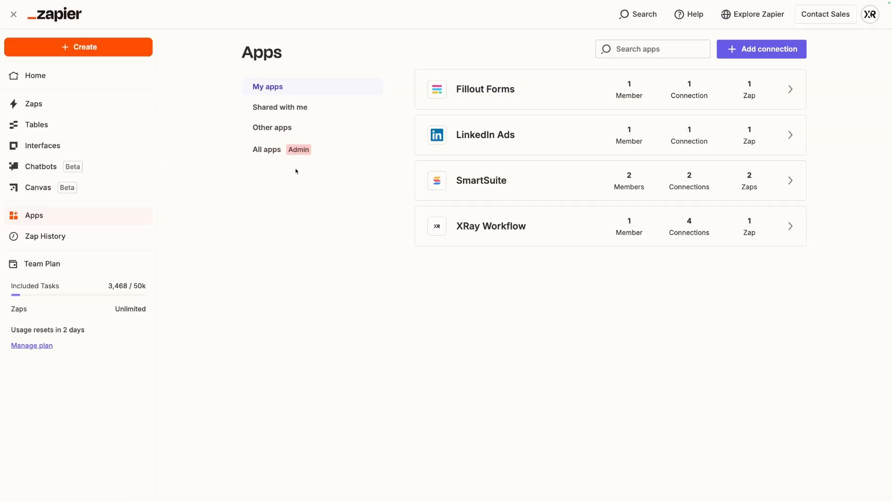
left_click(760, 48)
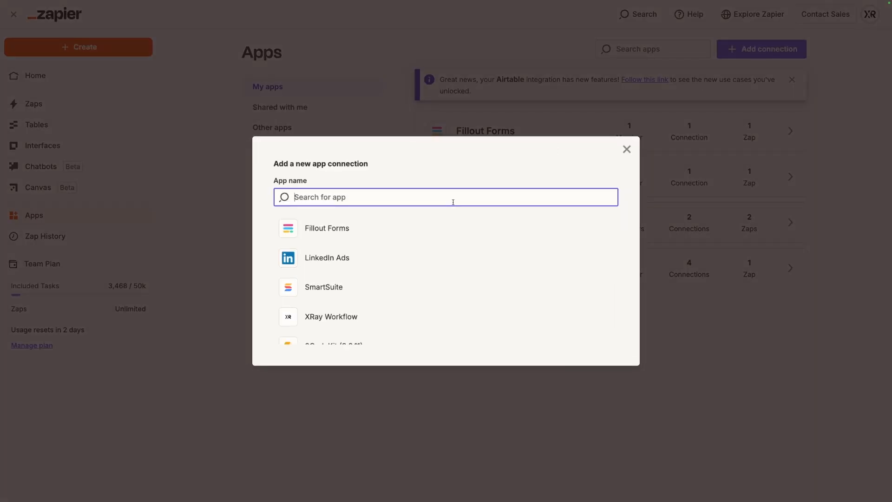
type("pdf")
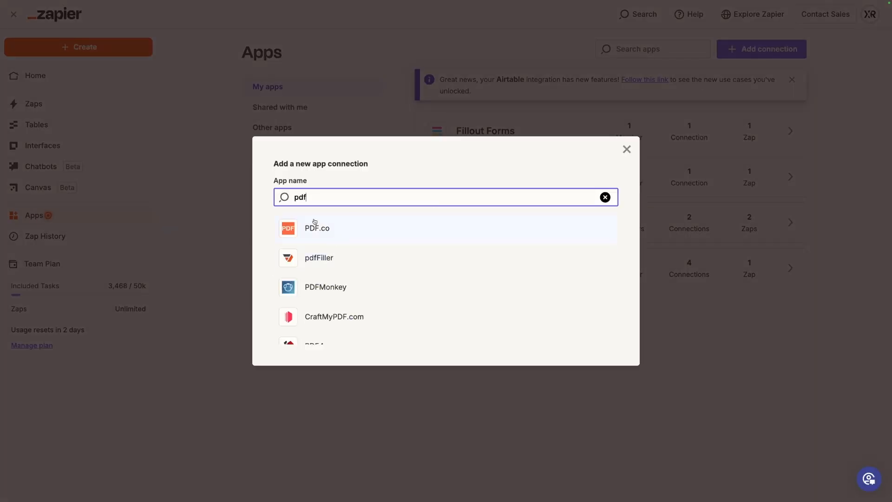
left_click(317, 228)
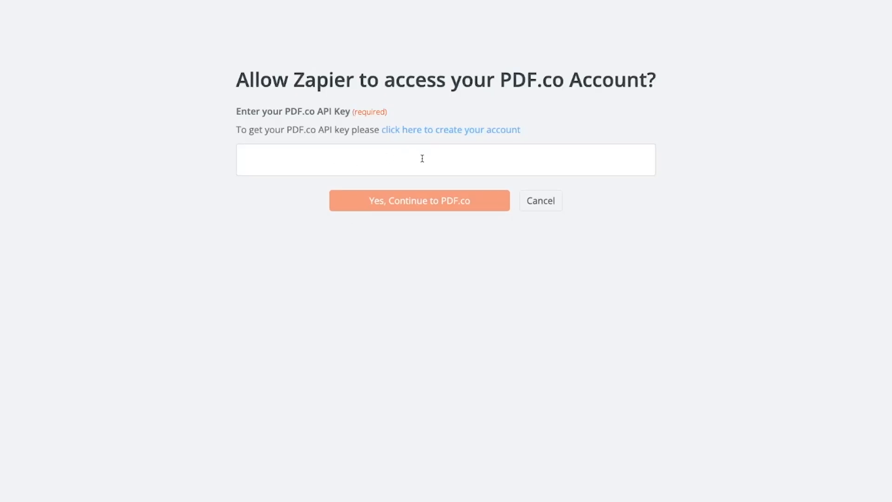
- Follow the link to PDF.co and copy the account API key from its dashboard
left_click(449, 130)
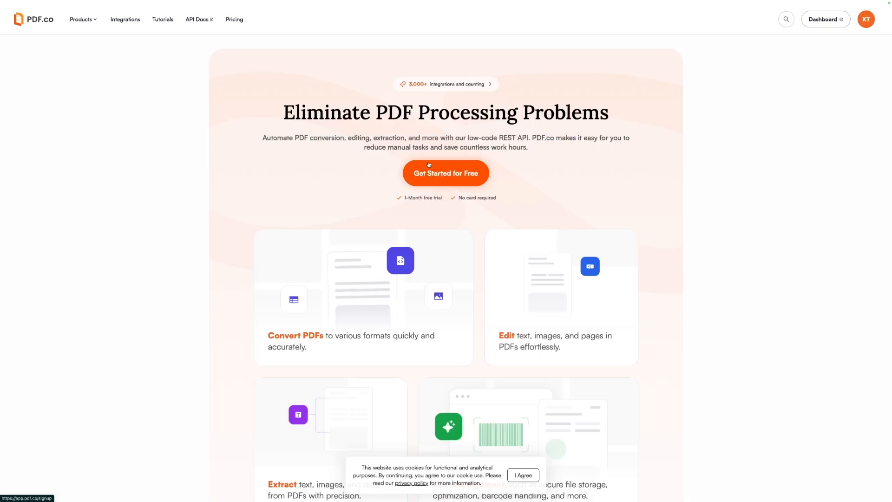
mouse_move(797, 53)
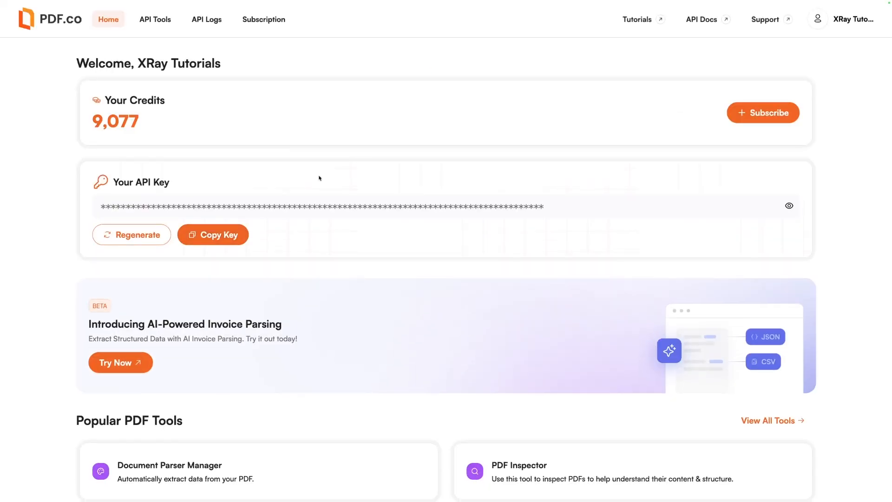
left_click(212, 234)
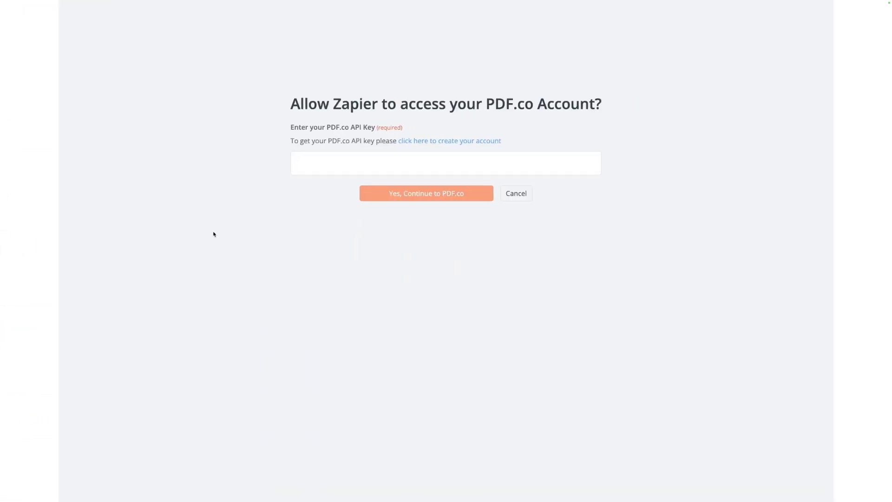
- Paste the API key and confirm to finish connecting the PDF.co account
left_click(394, 163)
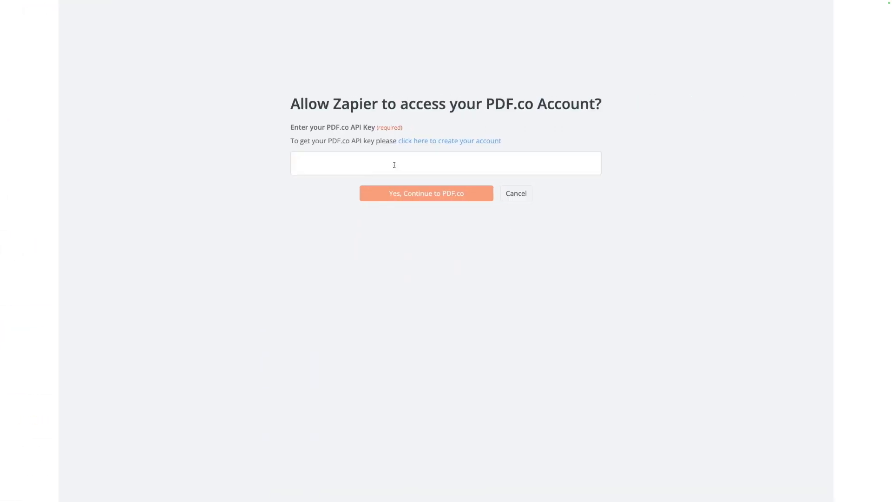
left_click(425, 194)
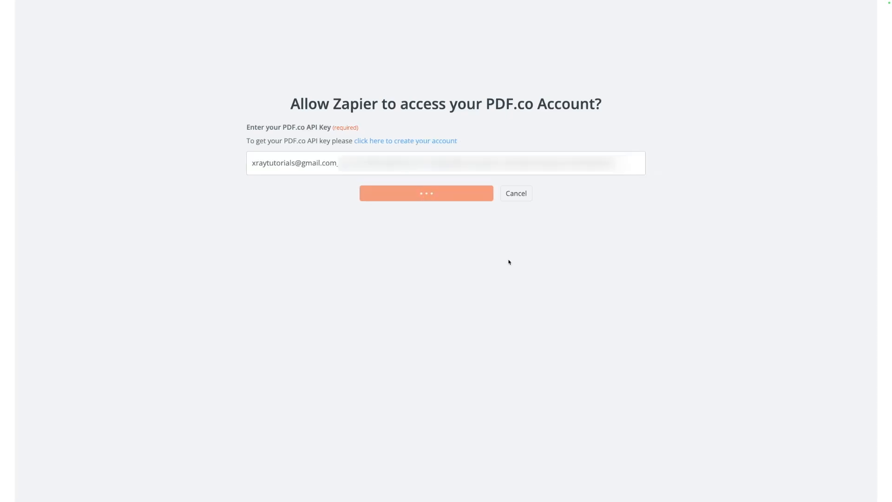
left_click(427, 193)
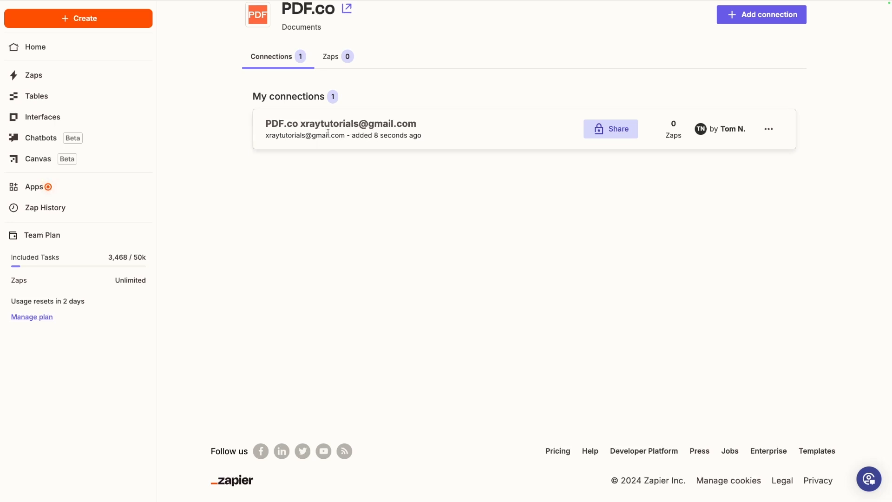
- Create a new Zap with Gmail as trigger app and New Attachment as the event
left_click(78, 19)
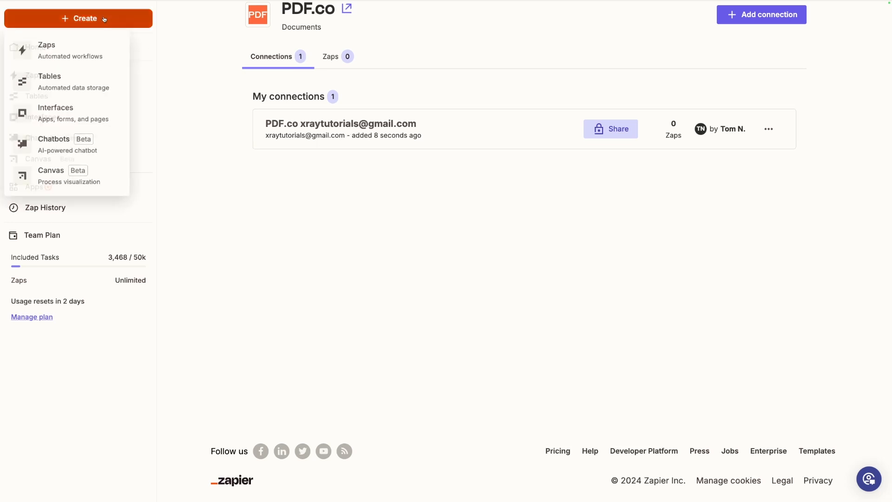
left_click(45, 44)
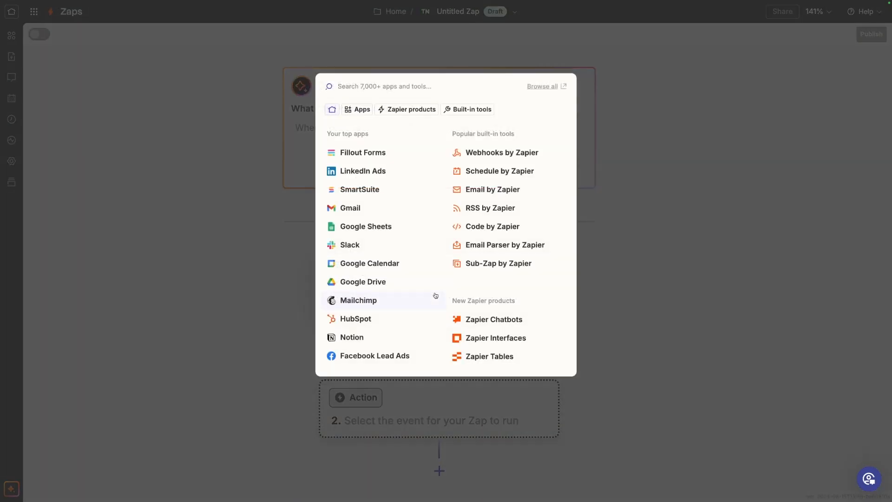
type("gmail")
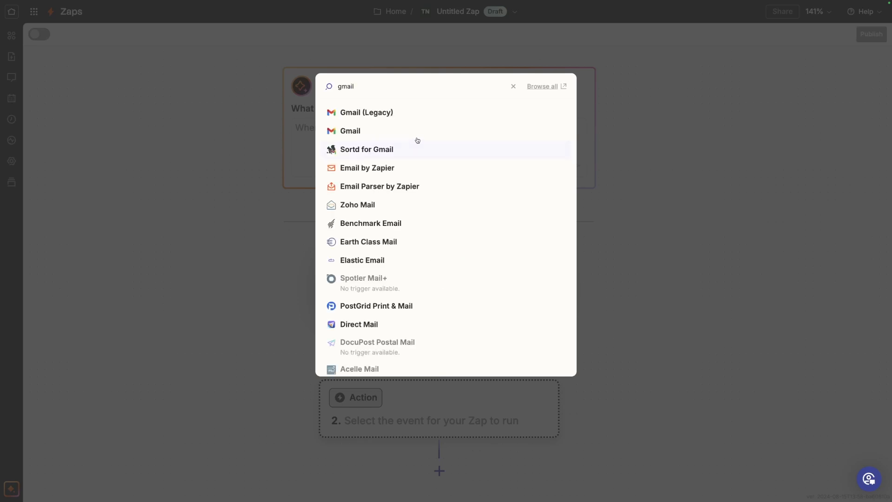
left_click(350, 130)
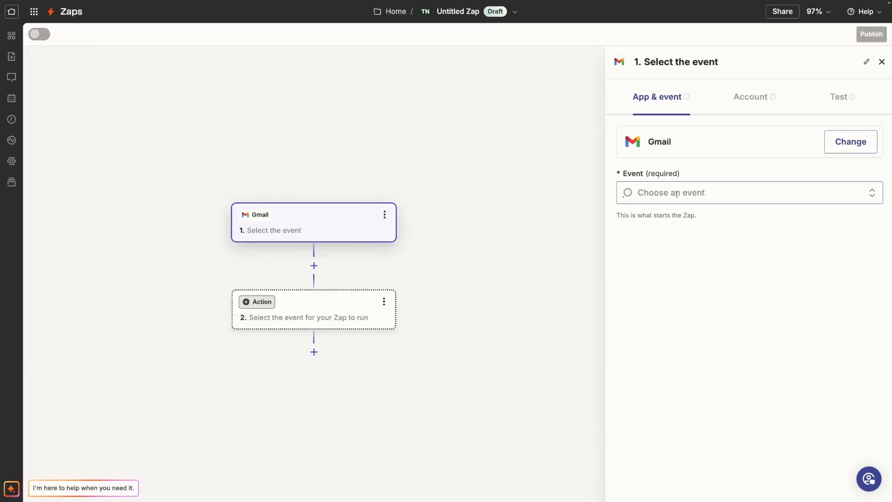
left_click(747, 192)
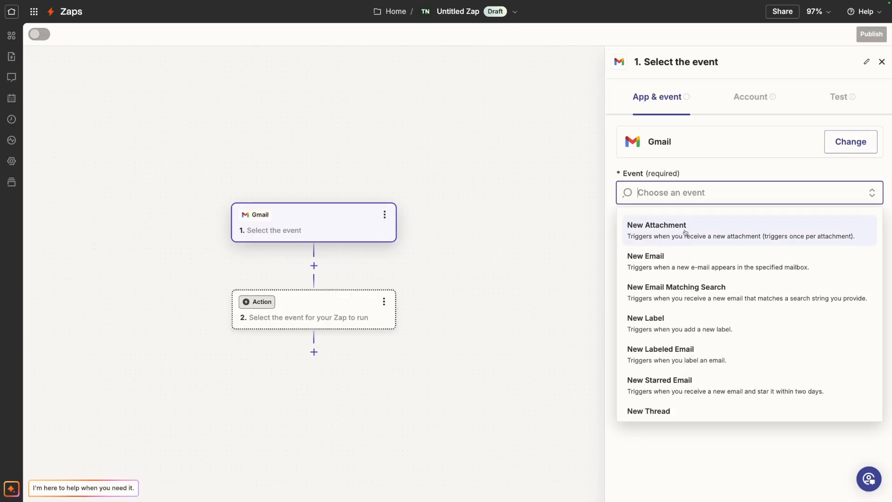
left_click(656, 230)
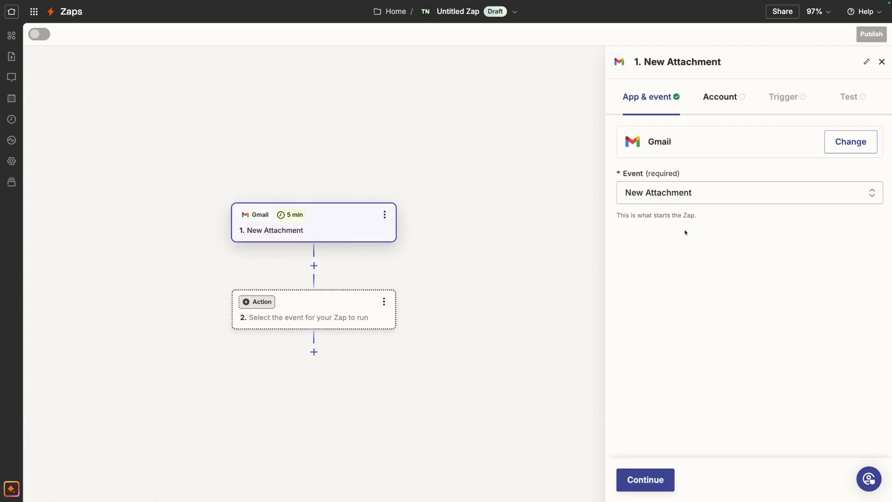
mouse_move(738, 122)
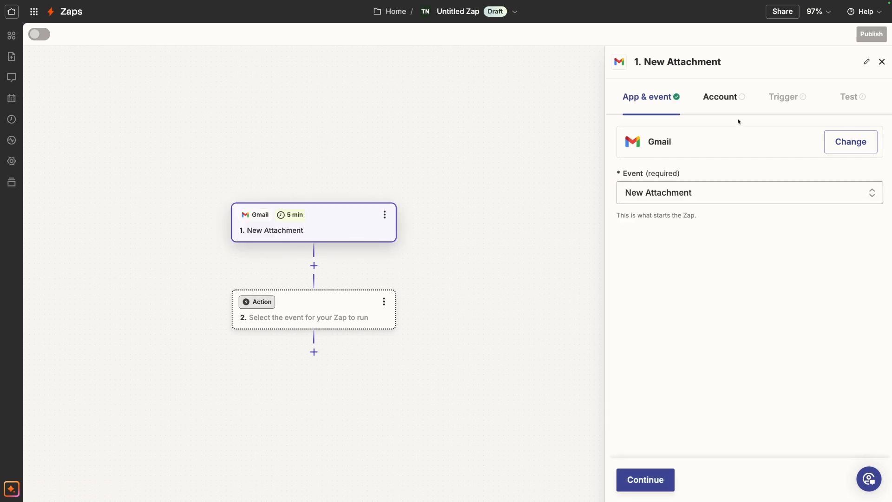
- Sign in with the Google account and allow Zapier access to Gmail
left_click(718, 96)
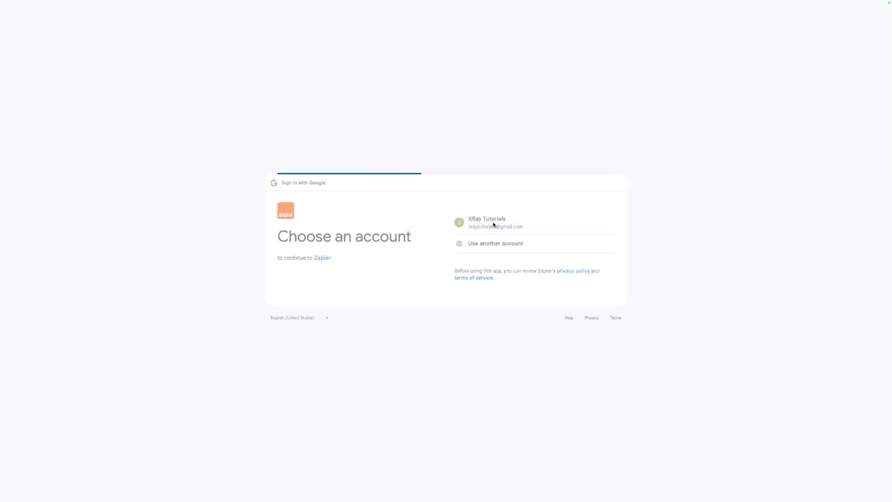
left_click(485, 222)
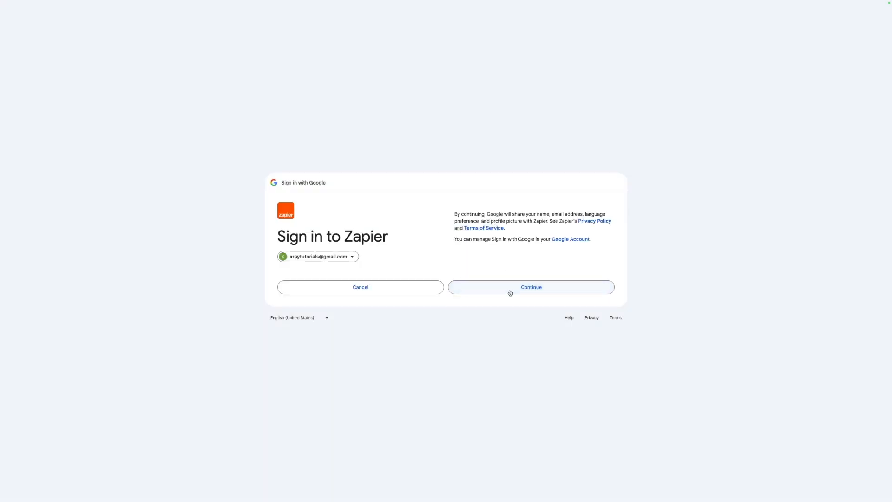
left_click(529, 287)
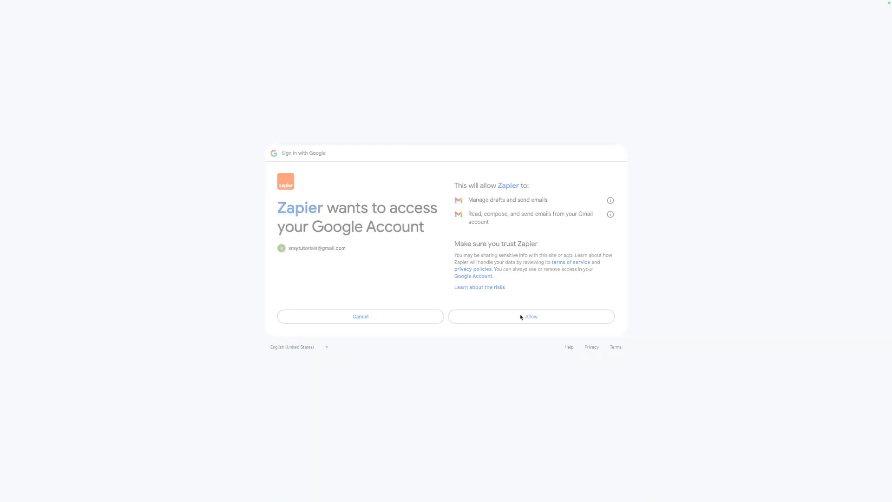
left_click(529, 316)
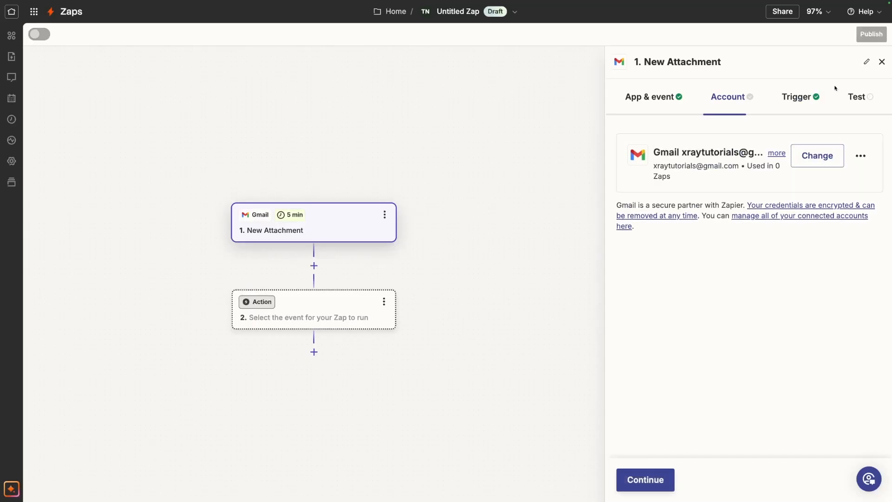
- Set the trigger to watch the INBOX label and continue to testing
left_click(798, 97)
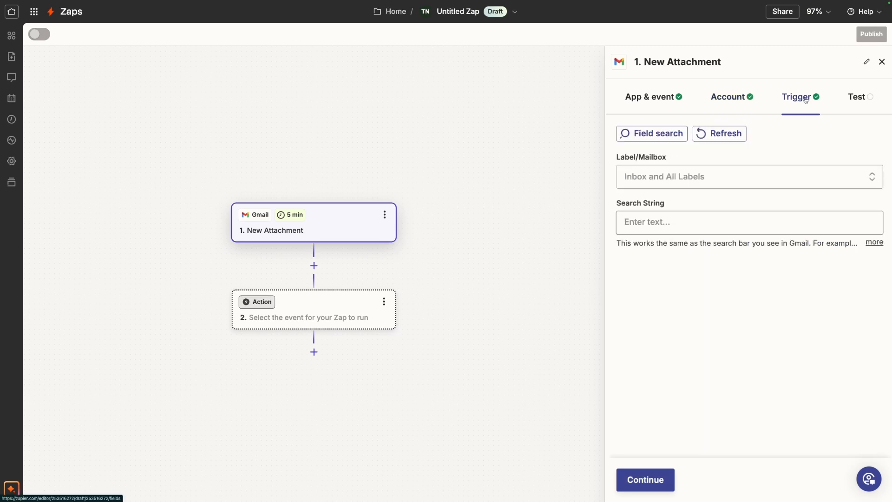
left_click(745, 177)
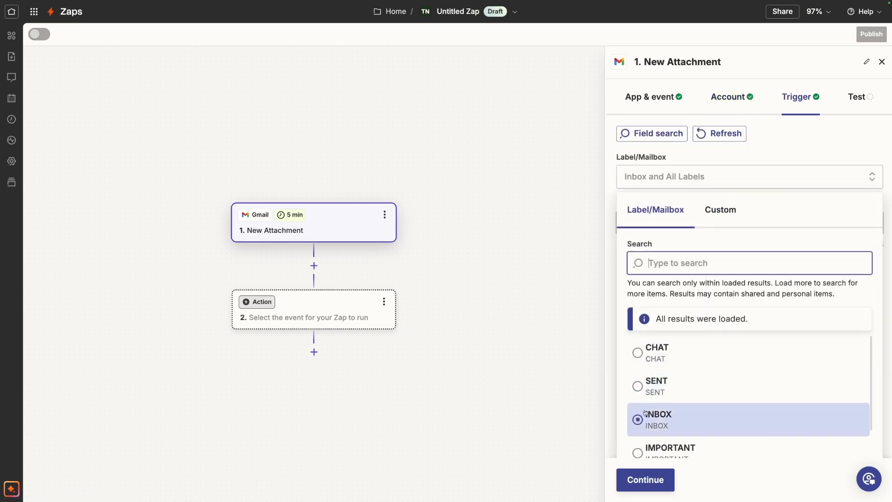
left_click(655, 419)
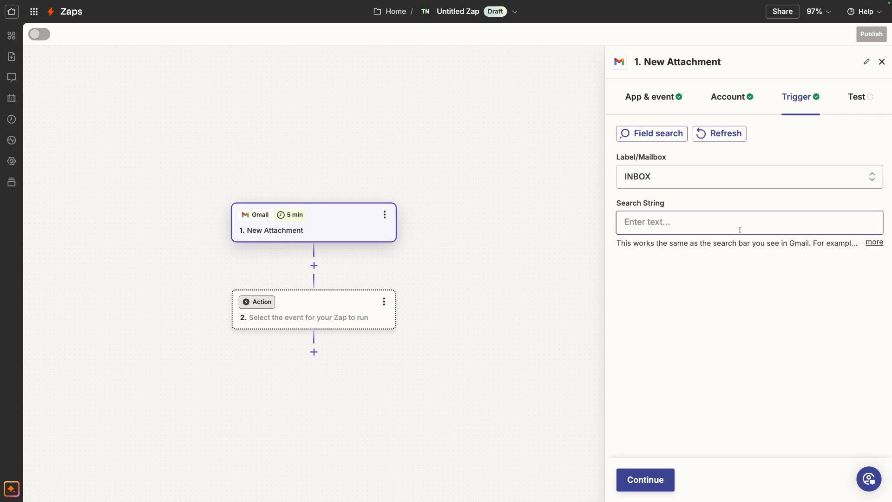
left_click(645, 479)
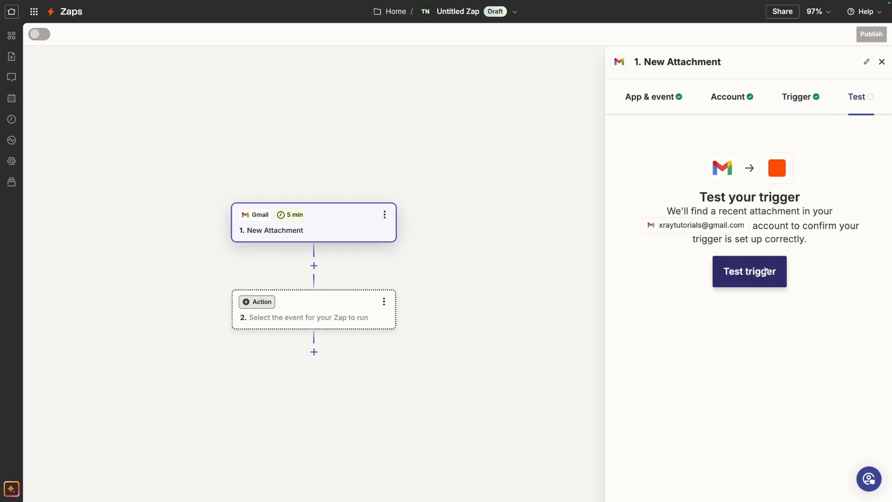
- Test the trigger and search the found invoice.pdf record for its attachment fields
left_click(749, 271)
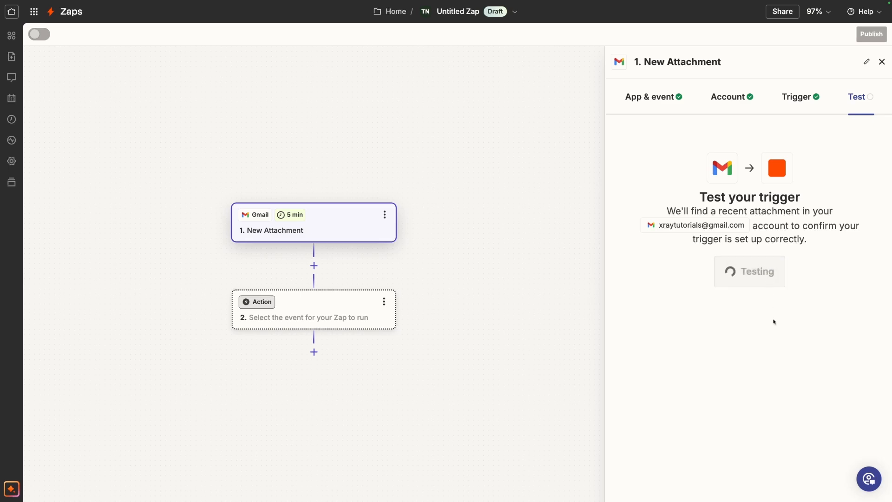
left_click(748, 272)
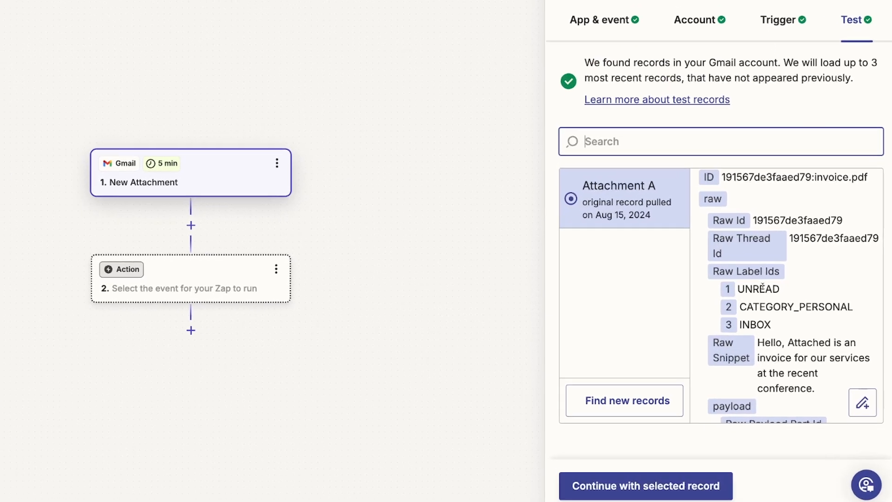
scroll("down", 3)
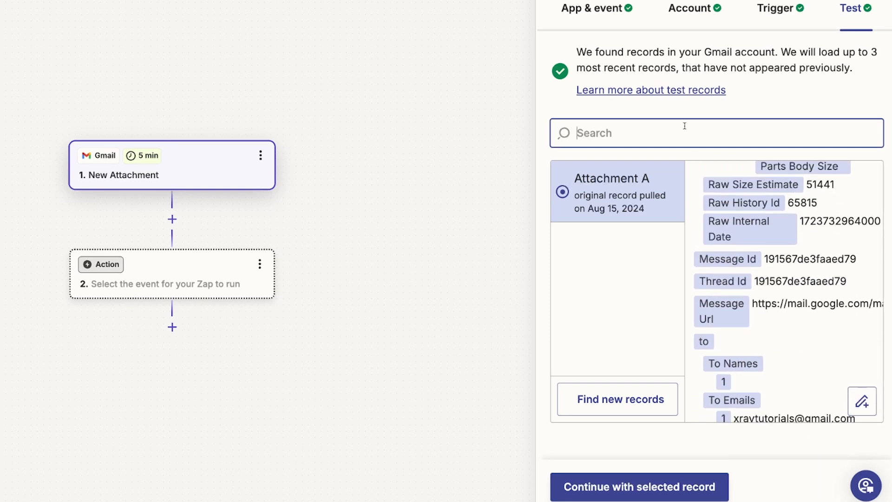
type("attachment")
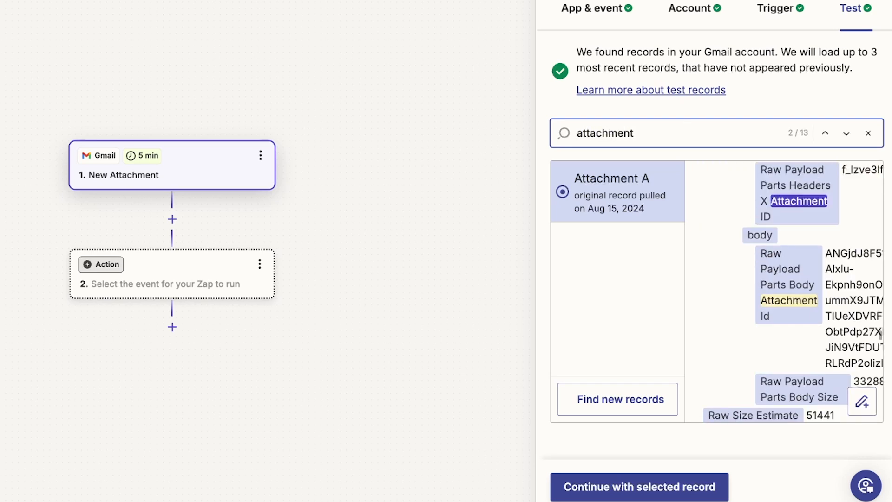
left_click(847, 132)
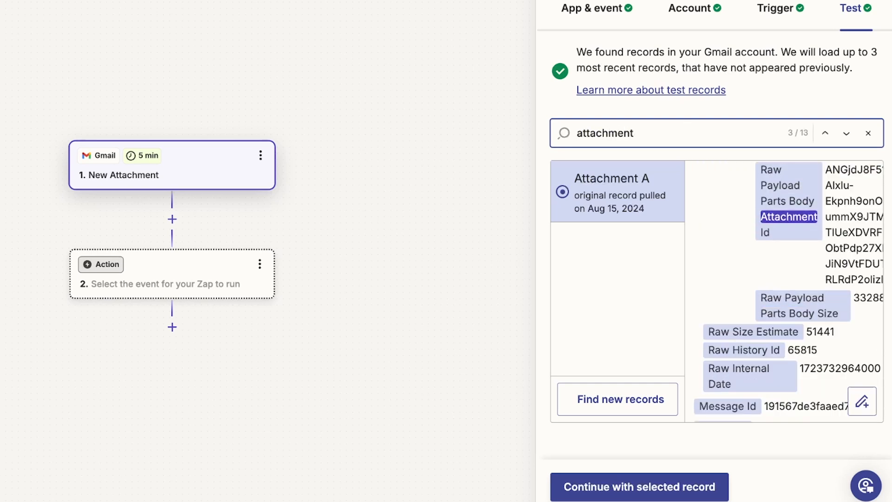
left_click(845, 133)
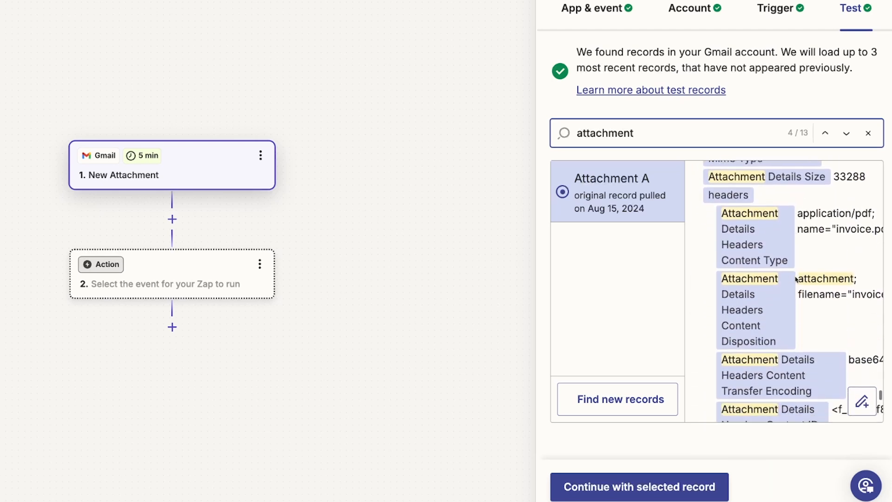
scroll("down", 3)
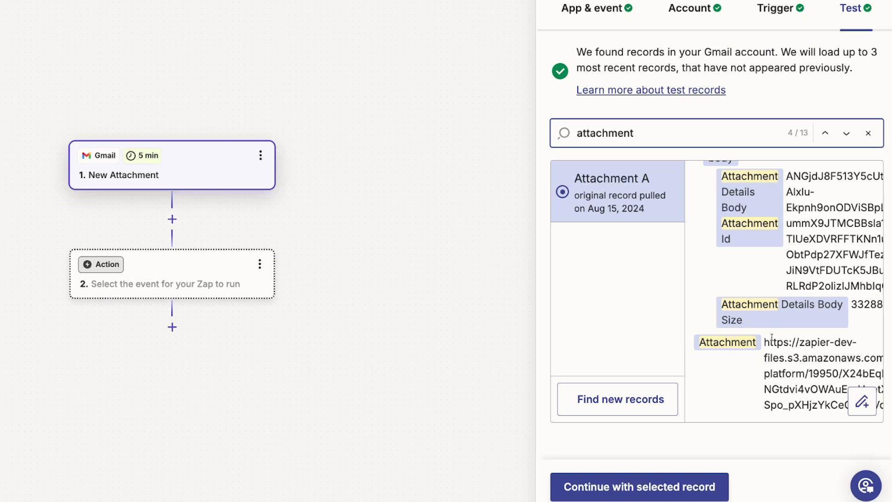
mouse_move(822, 347)
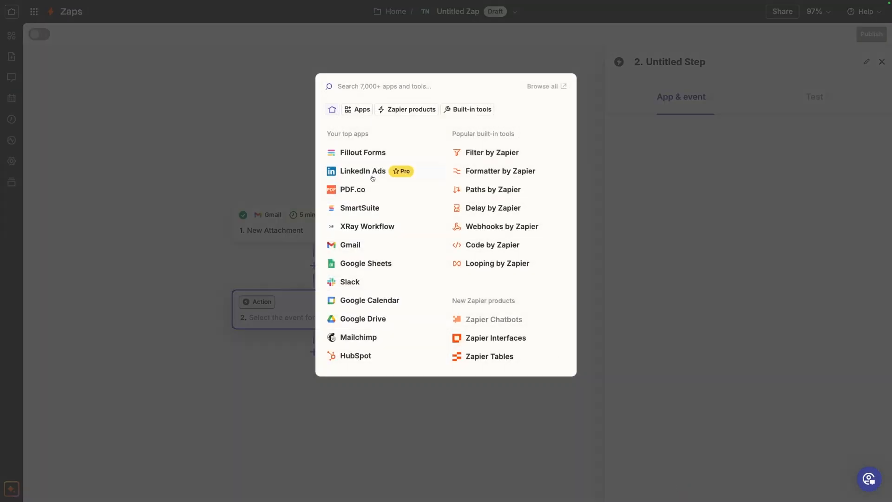
- Make step 2 a PDF.co PDF to Anything Converter action on the connected account
left_click(352, 188)
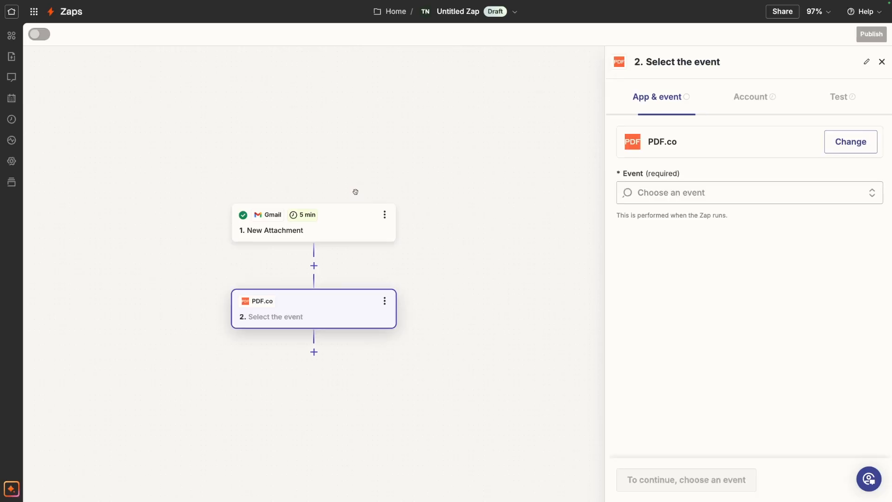
left_click(739, 192)
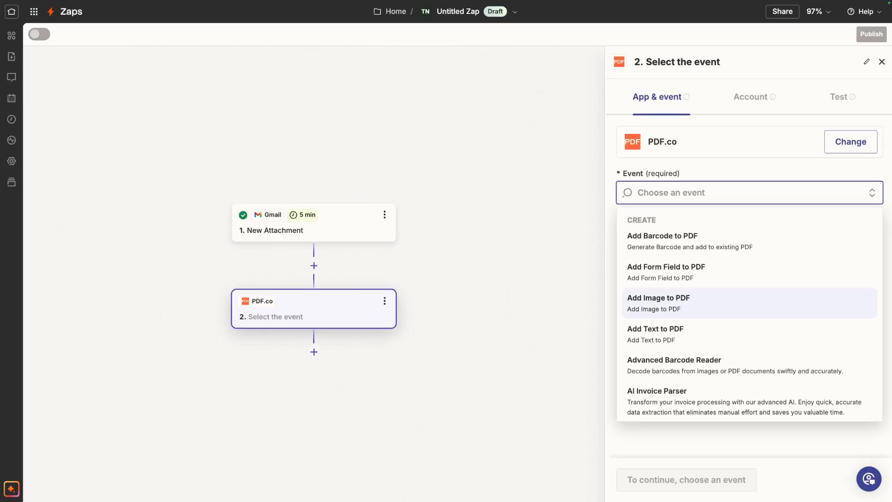
type("pdf to")
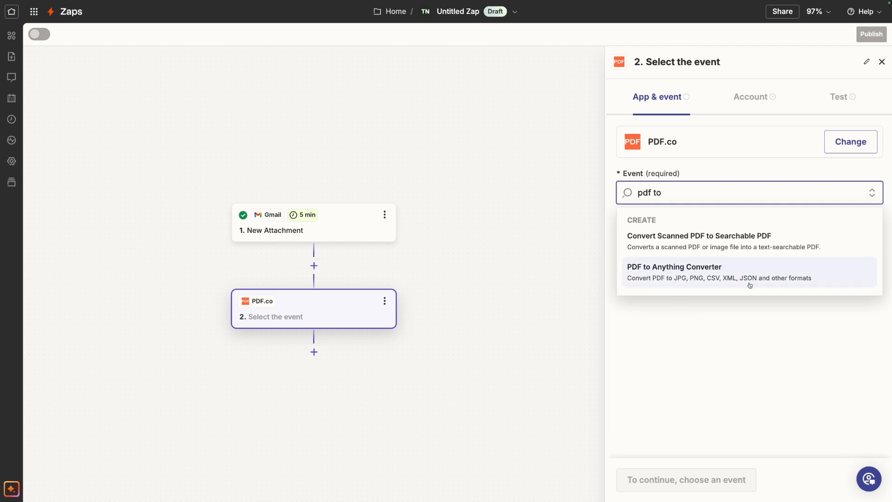
left_click(674, 267)
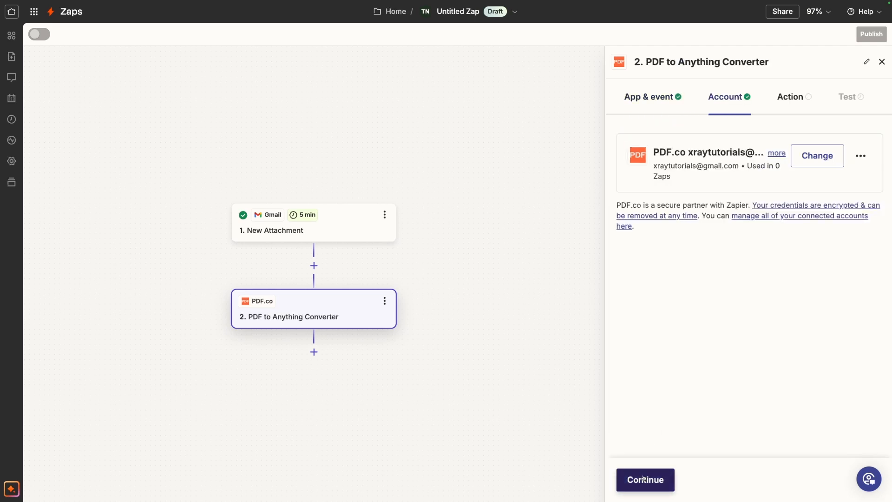
left_click(645, 479)
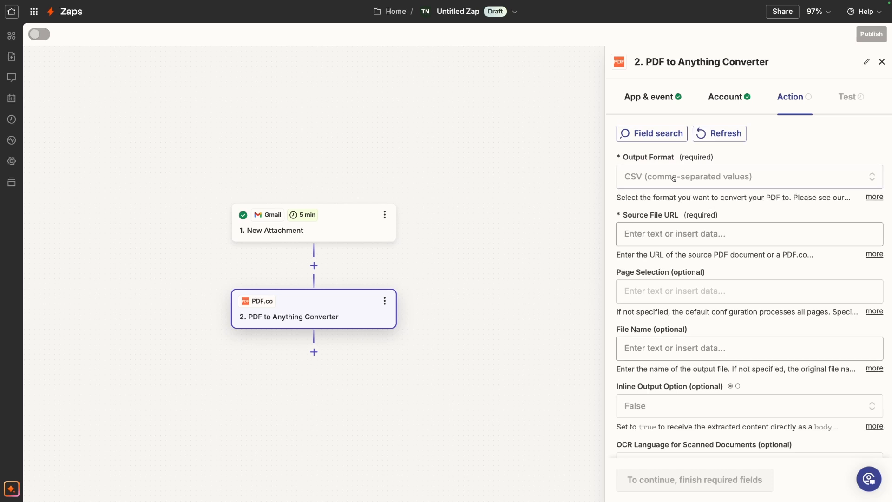
- Set Output Format to CSV and use the Gmail Attachment as Source File URL
left_click(747, 175)
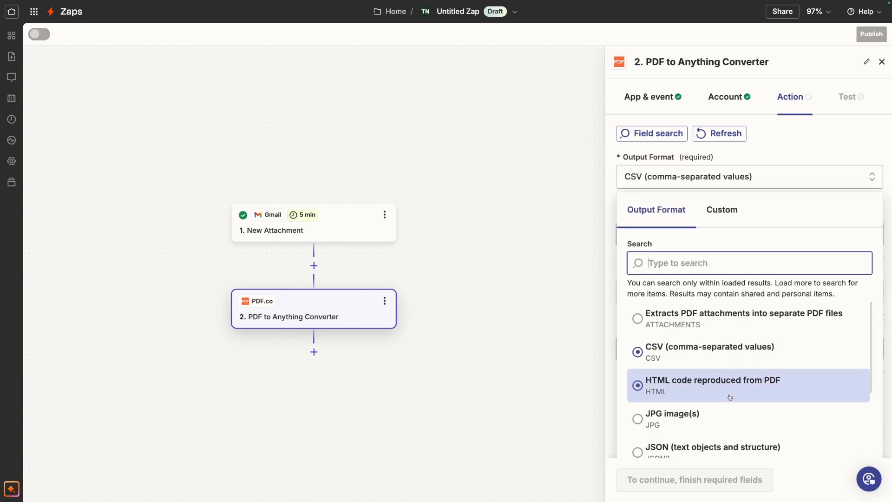
scroll("down", 3)
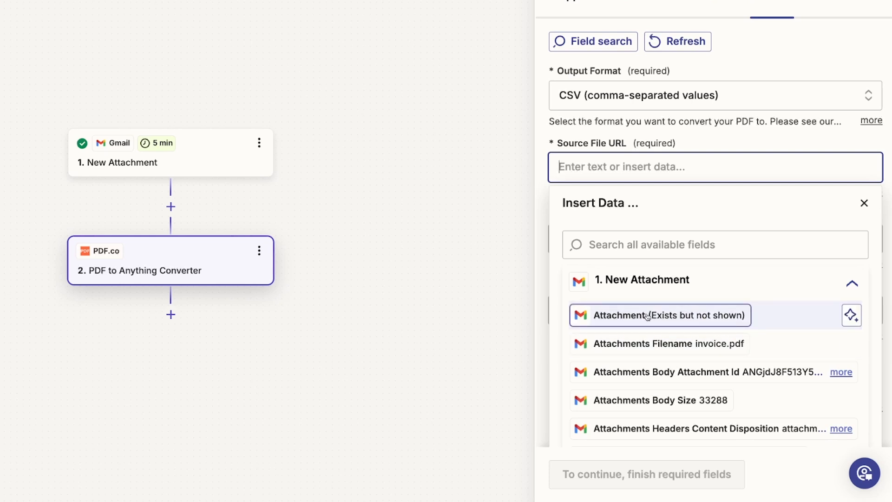
left_click(660, 315)
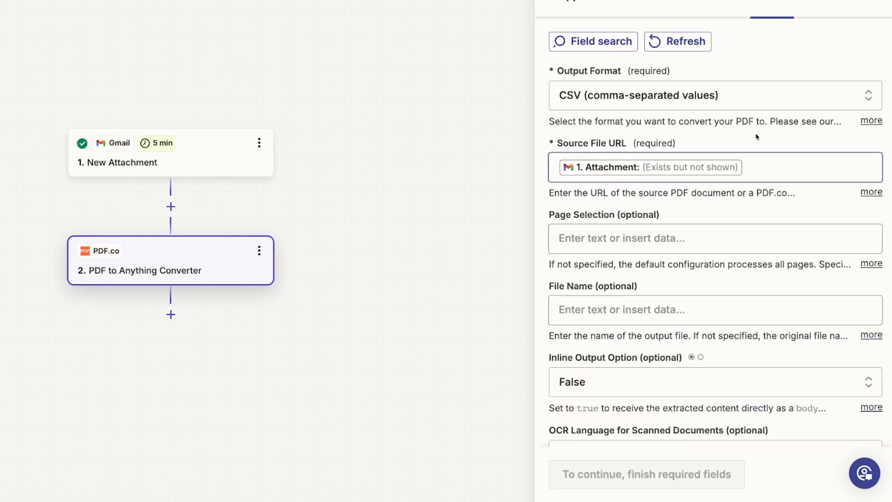
left_click(713, 166)
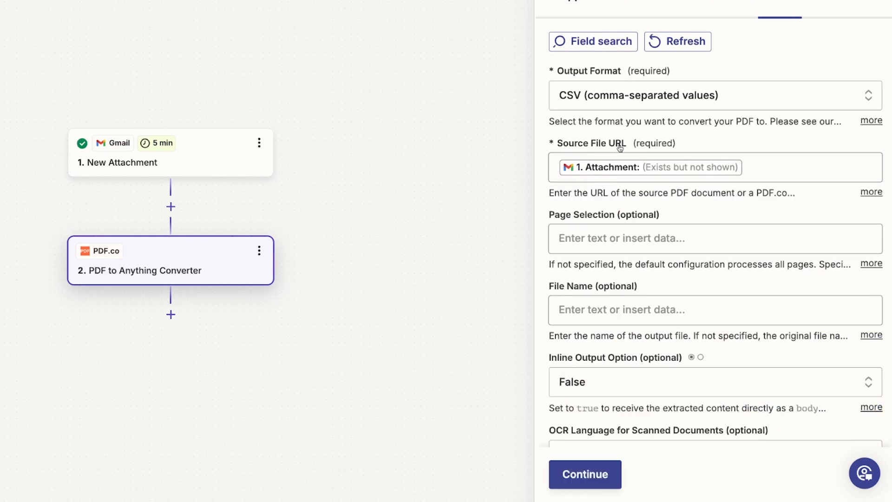
- Insert the Attachments Filename from step 1 as the output File Name
scroll("down", 3)
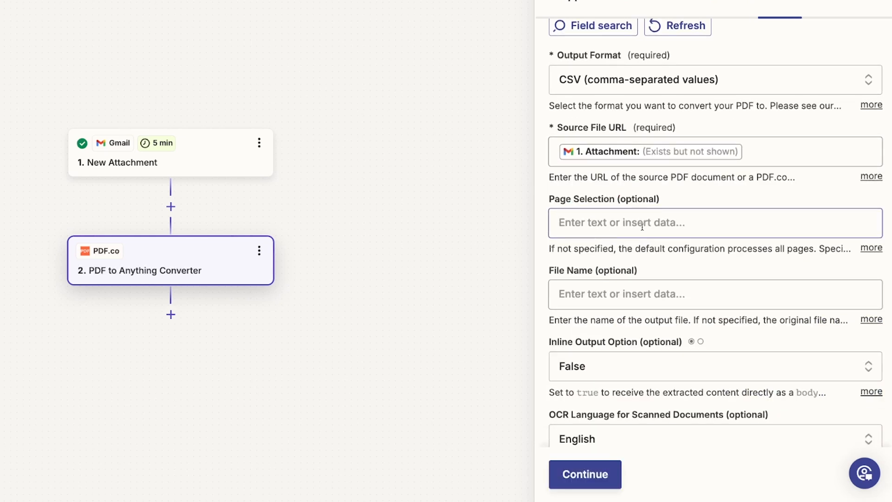
scroll("down", 3)
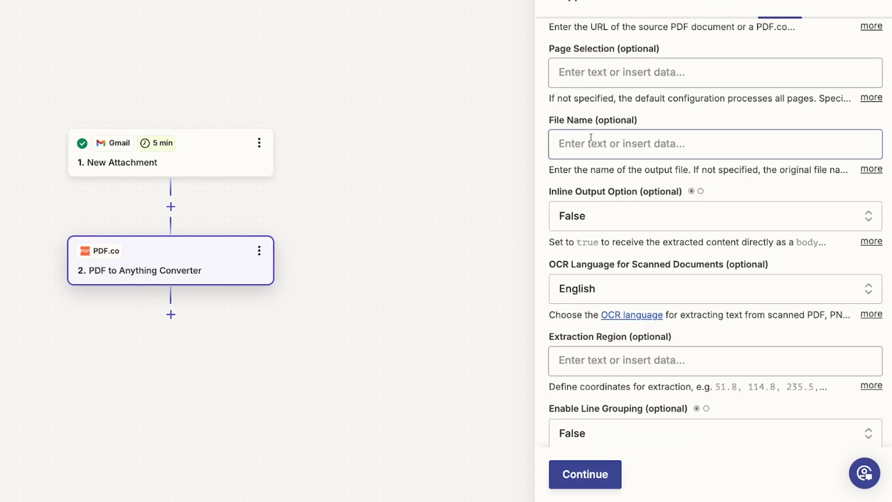
left_click(713, 143)
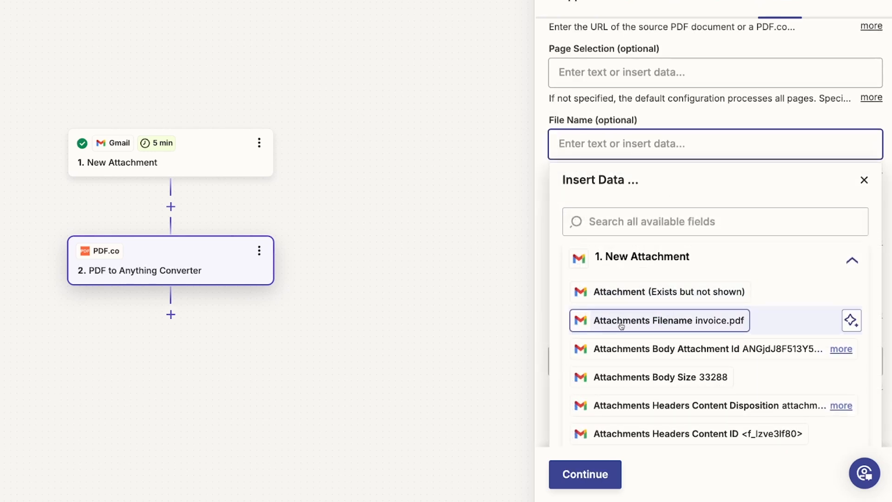
left_click(659, 319)
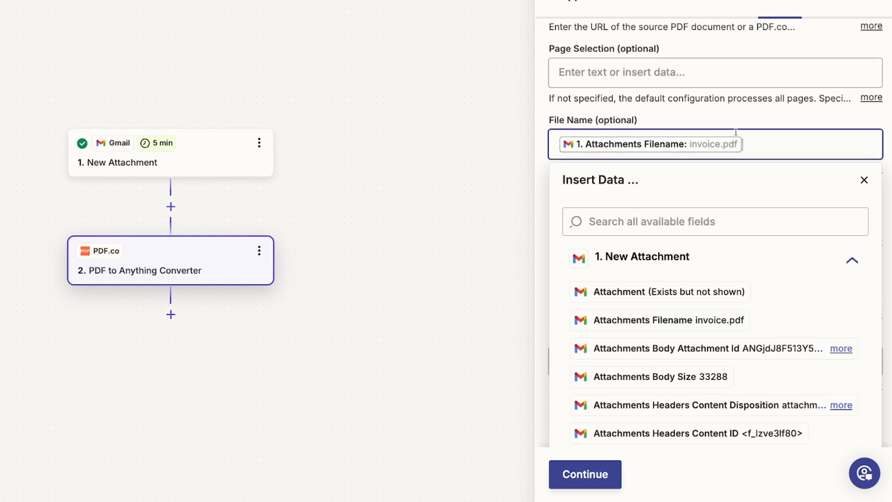
left_click(863, 180)
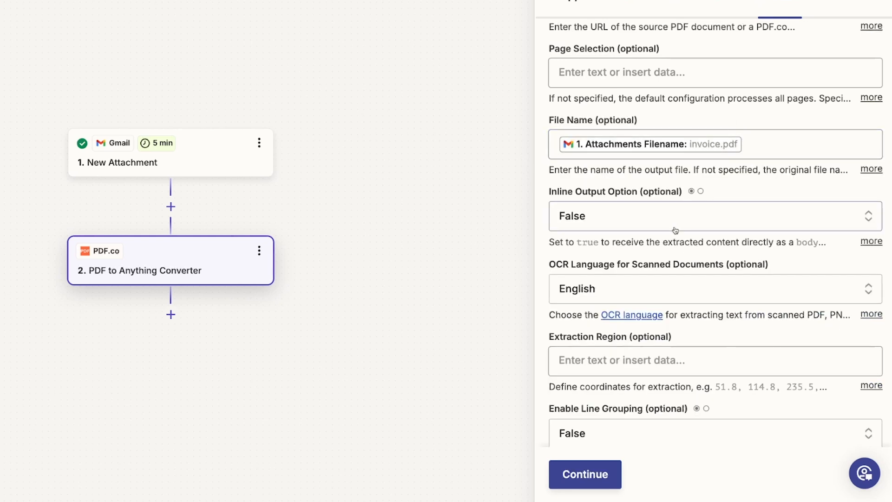
scroll("down", 3)
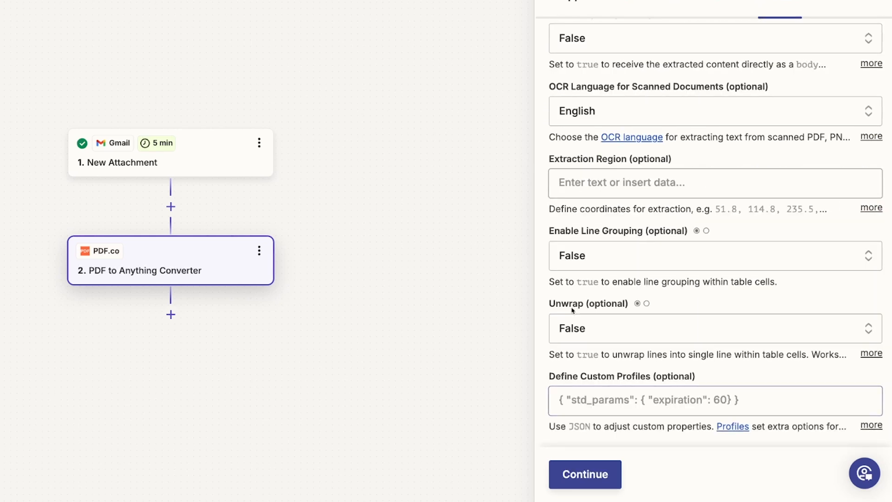
- Set Enable Line Grouping to True, keeping Unwrap False and OCR Language English
left_click(711, 256)
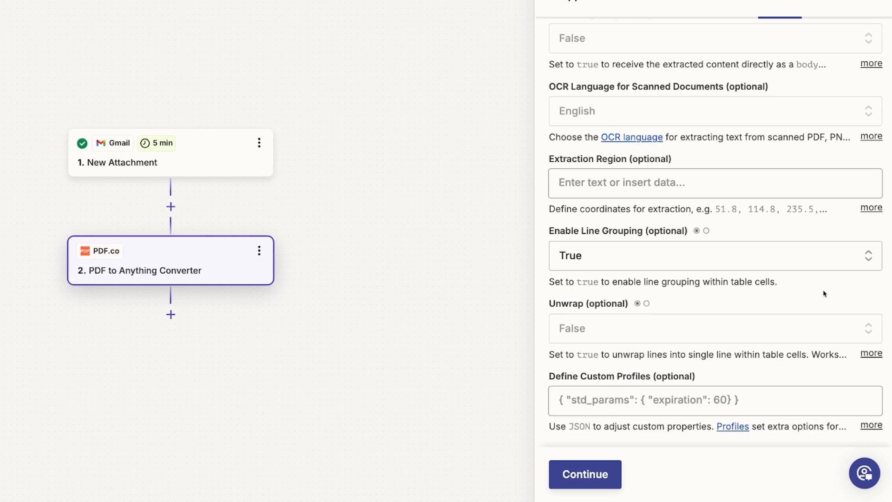
mouse_move(655, 236)
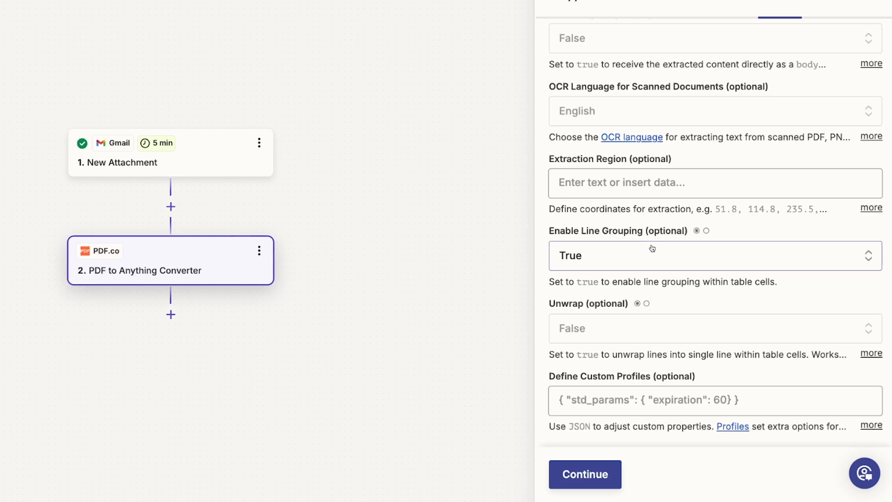
mouse_move(646, 251)
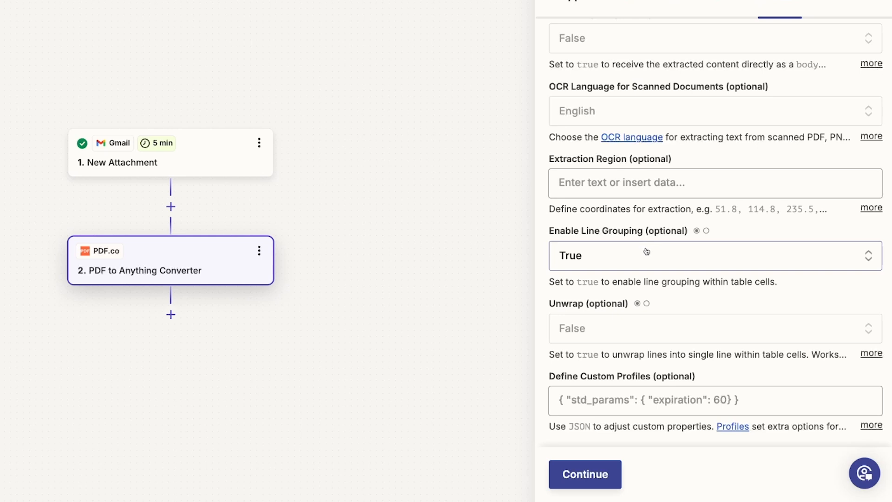
mouse_move(647, 251)
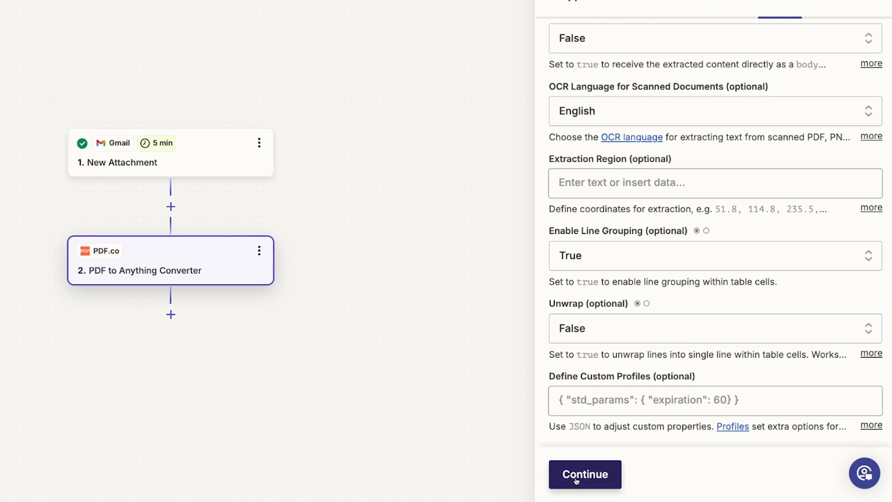
- Test the conversion step and review the invoice.csv result in Data out
left_click(584, 474)
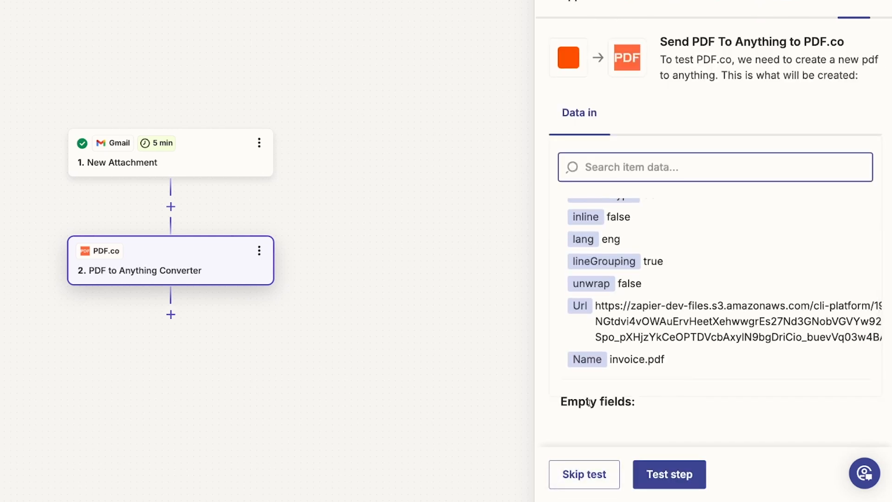
left_click(669, 474)
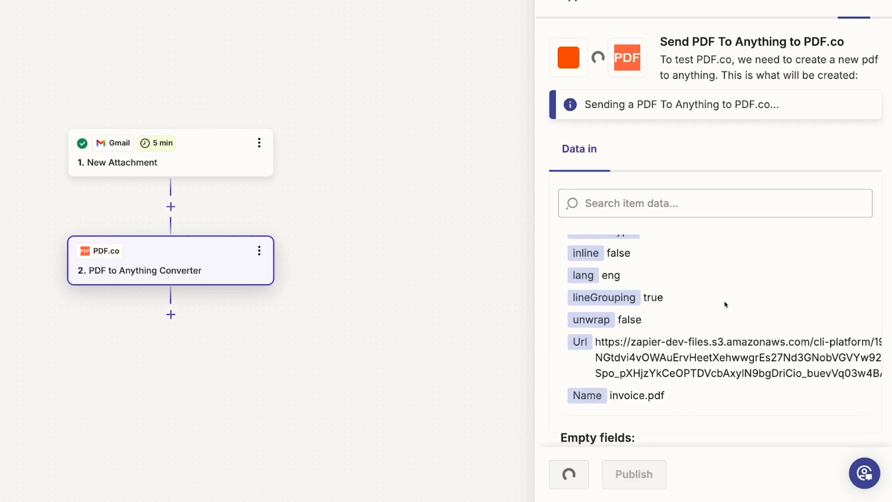
left_click(568, 474)
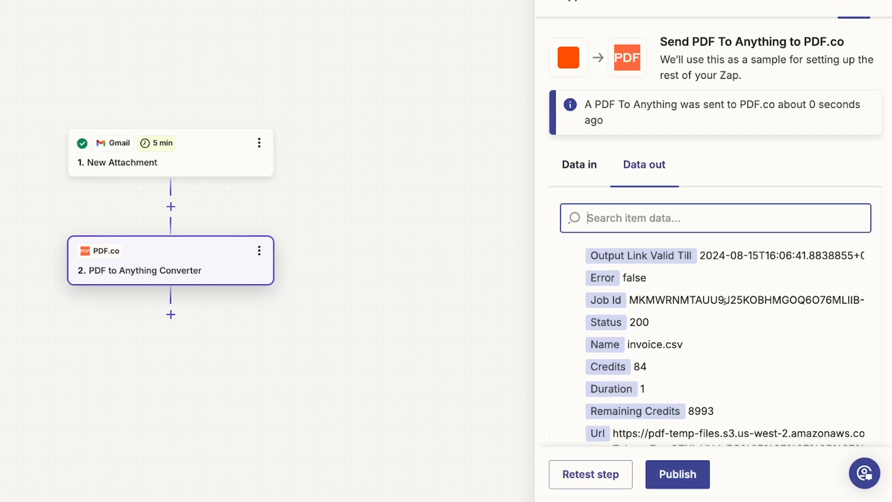
scroll("down", 3)
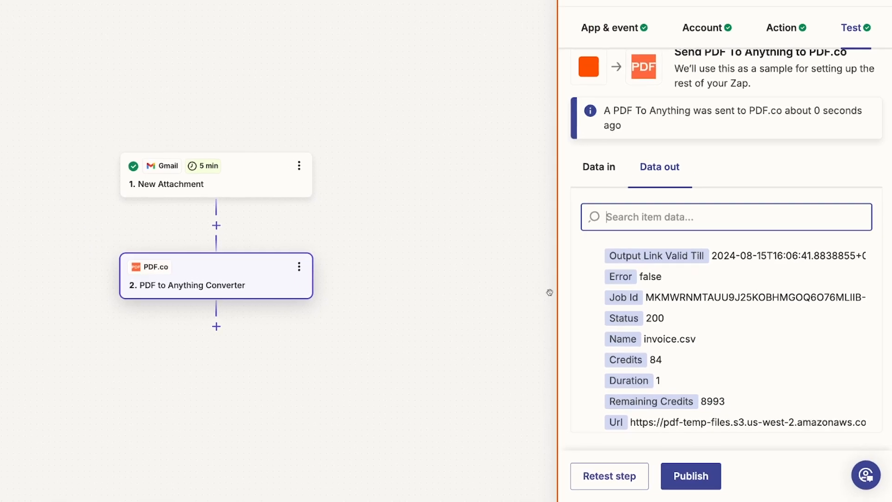
- Add a third step: Gmail Reply to Email on the connected account
left_click(216, 326)
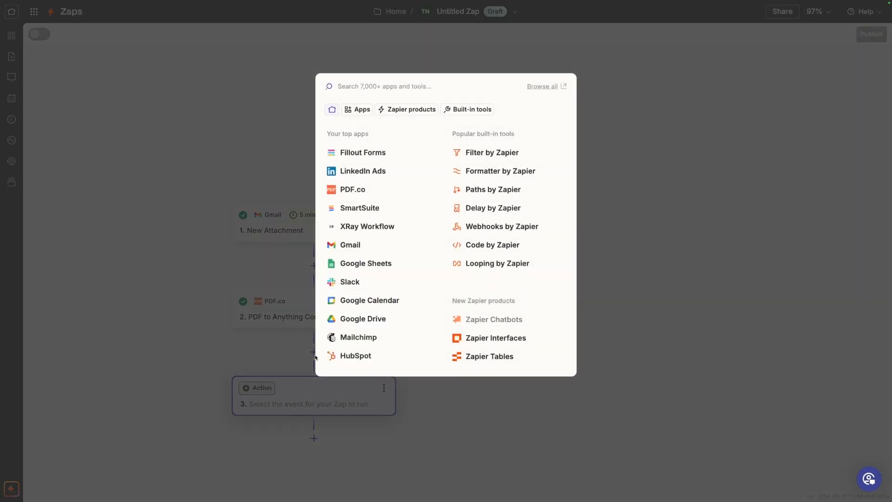
left_click(350, 244)
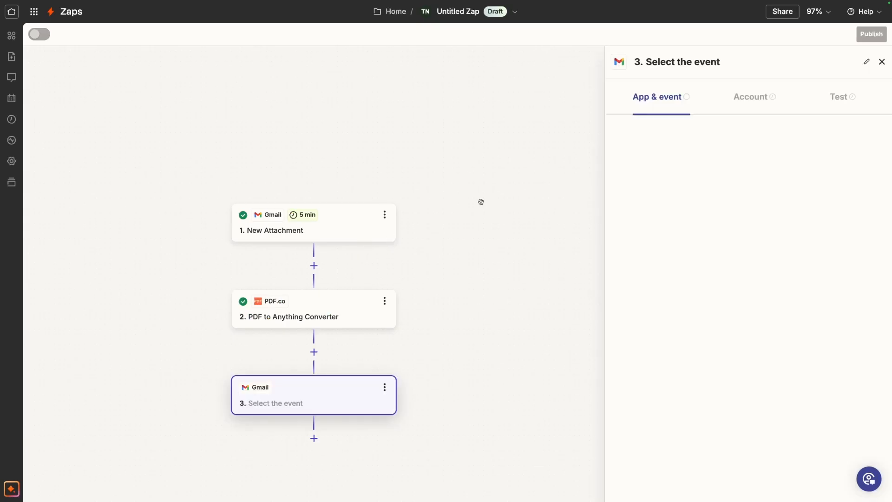
left_click(747, 192)
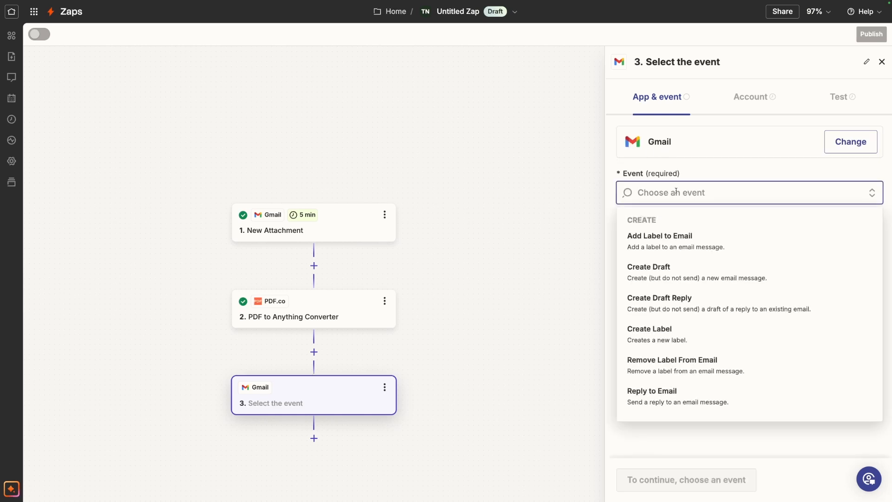
mouse_move(679, 396)
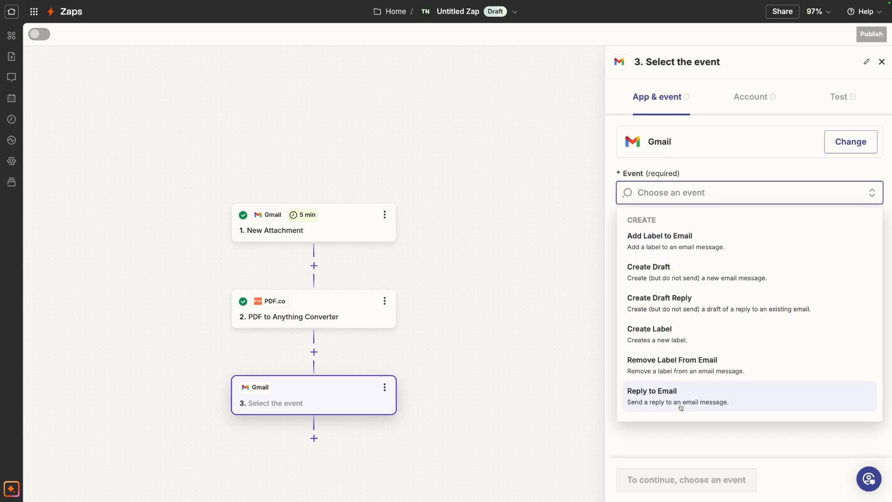
left_click(652, 391)
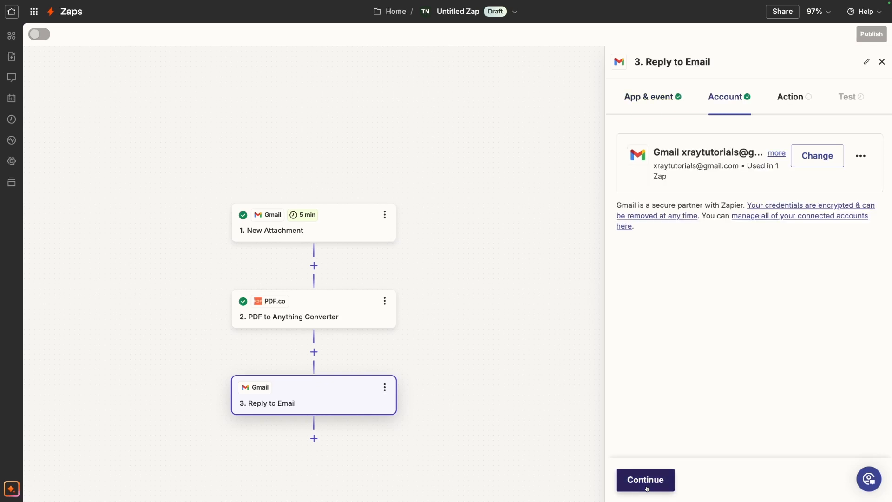
left_click(644, 479)
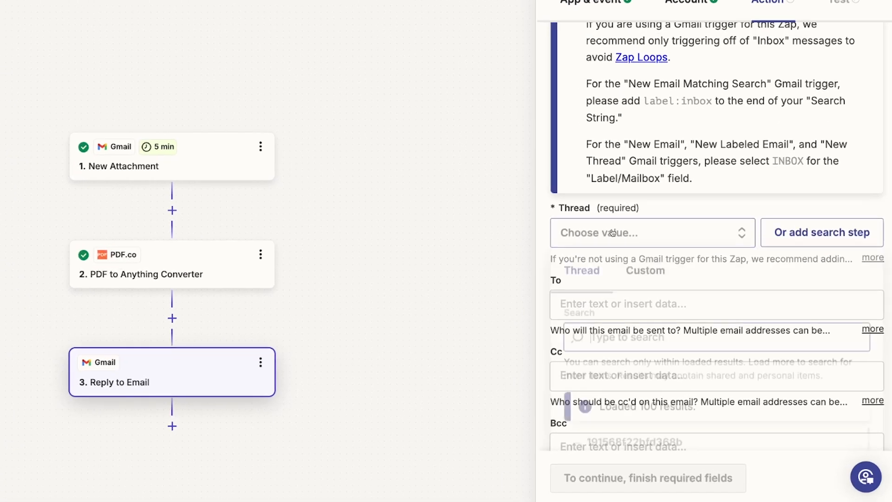
- Set the reply's Thread to the trigger email's Thread Id
left_click(644, 273)
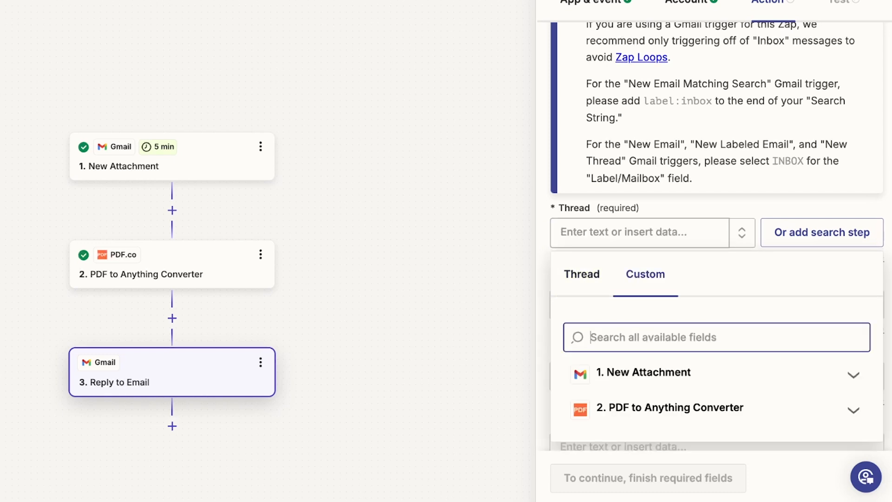
type("thread")
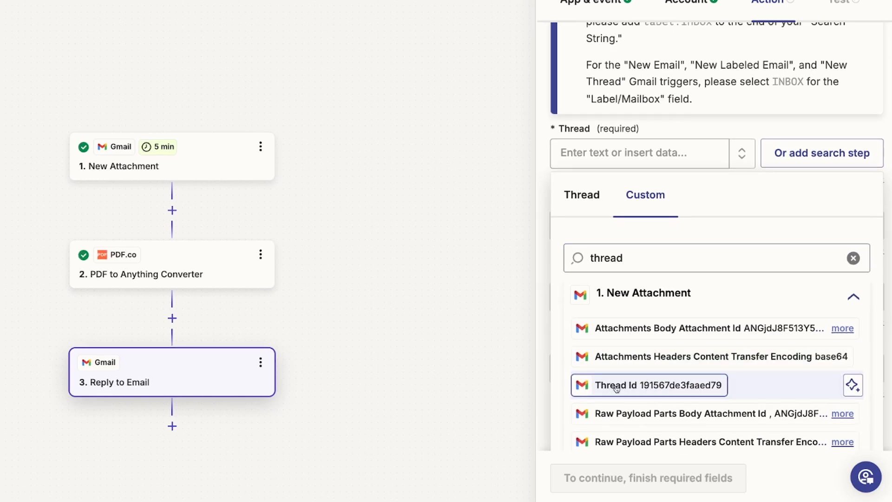
left_click(647, 384)
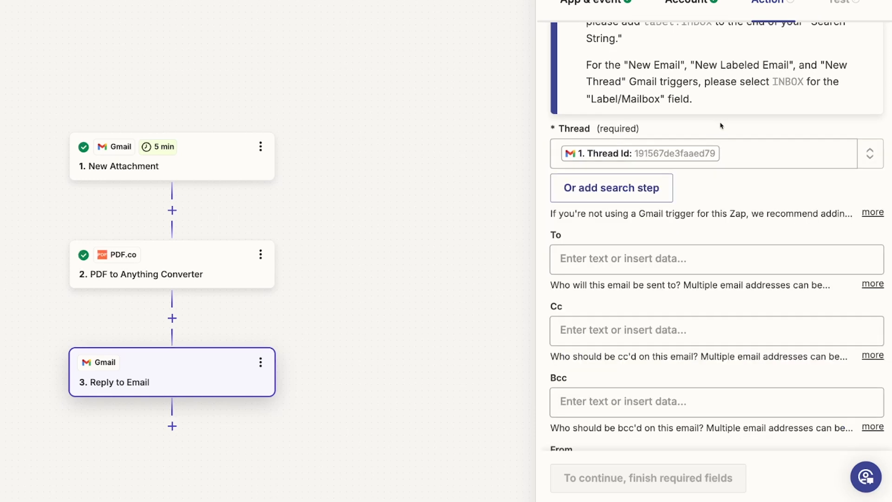
left_click(715, 259)
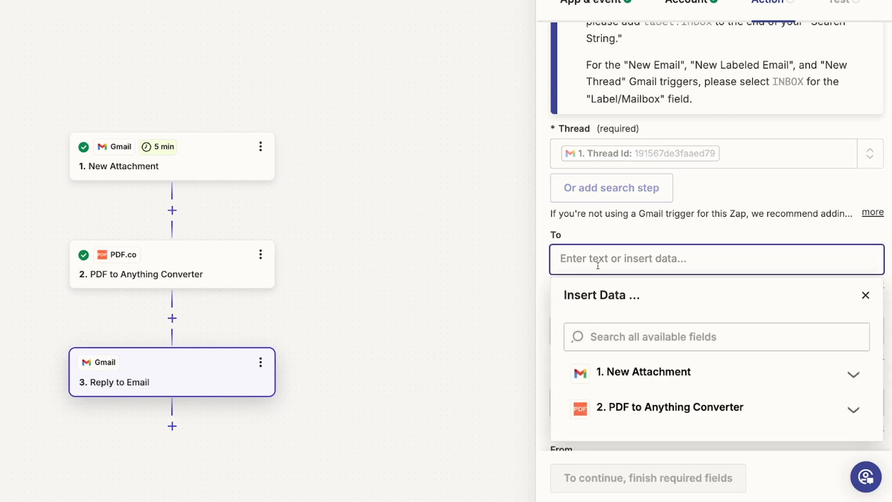
type("x")
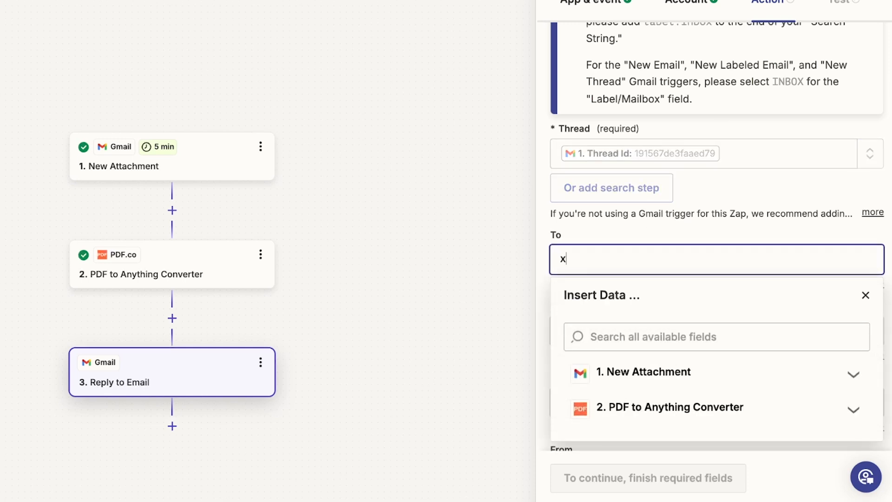
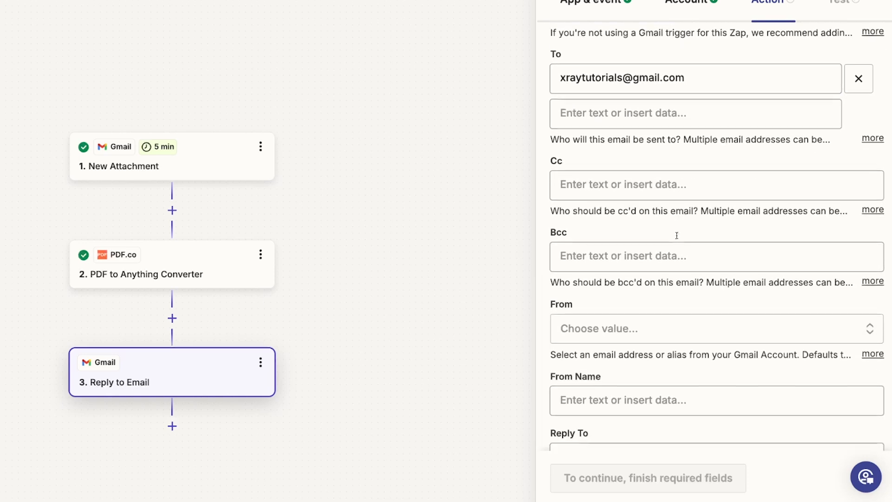
- Write the body: 'This is the new ... from the Invoice ...' plus 'To edit this automation' link, trimming the trailing part
scroll("down", 3)
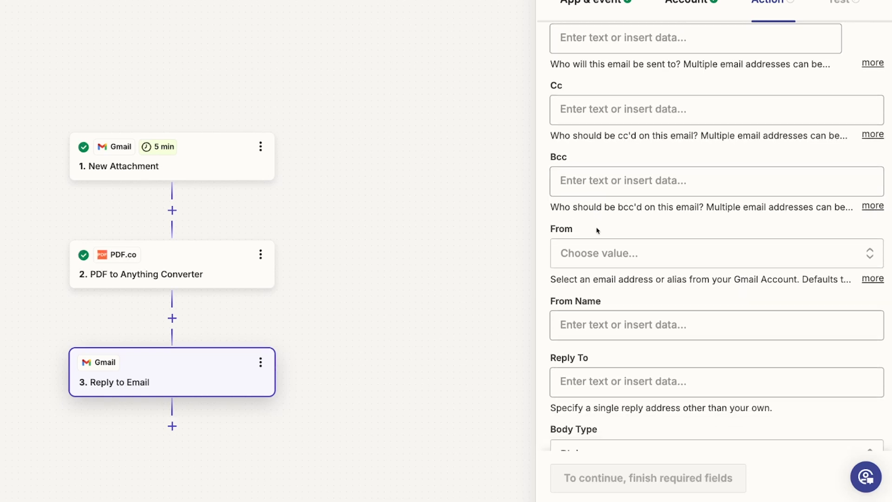
scroll("down", 3)
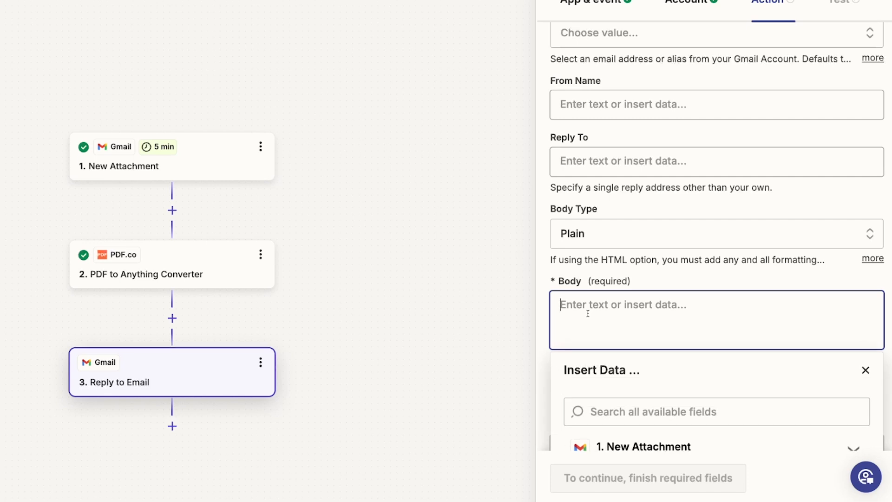
type("This is the newly converted CSV")
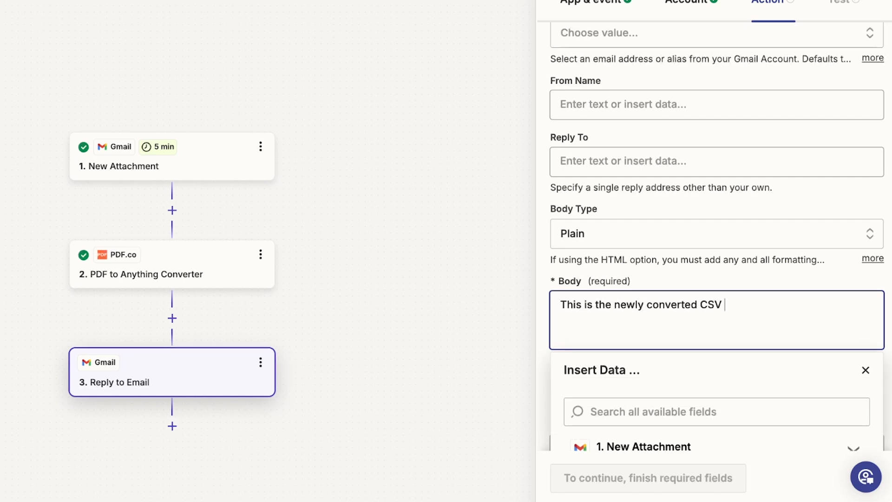
type("from the Invoice associated with the email above.")
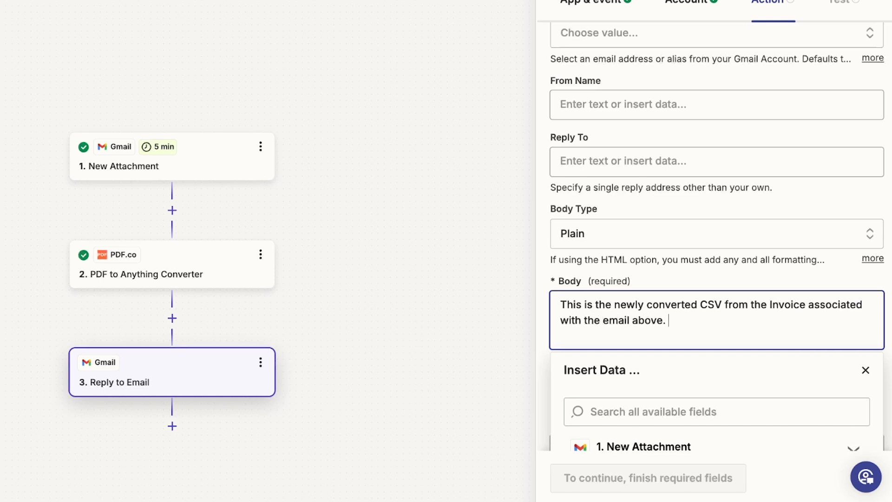
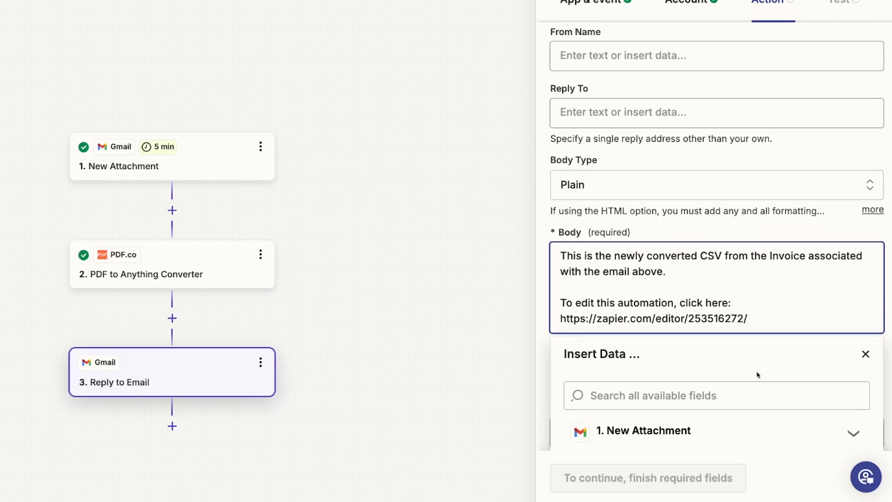
left_click(864, 354)
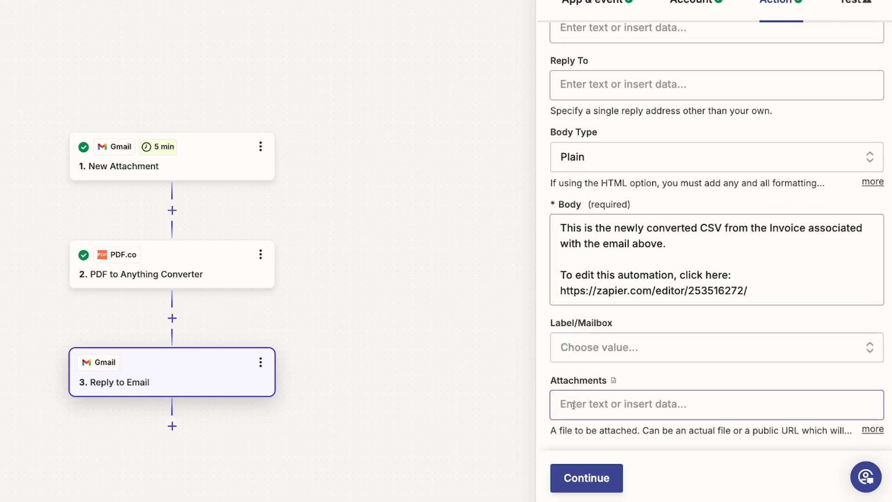
- Attach the PDF.co step's output Url as the reply's attachment and continue
left_click(715, 404)
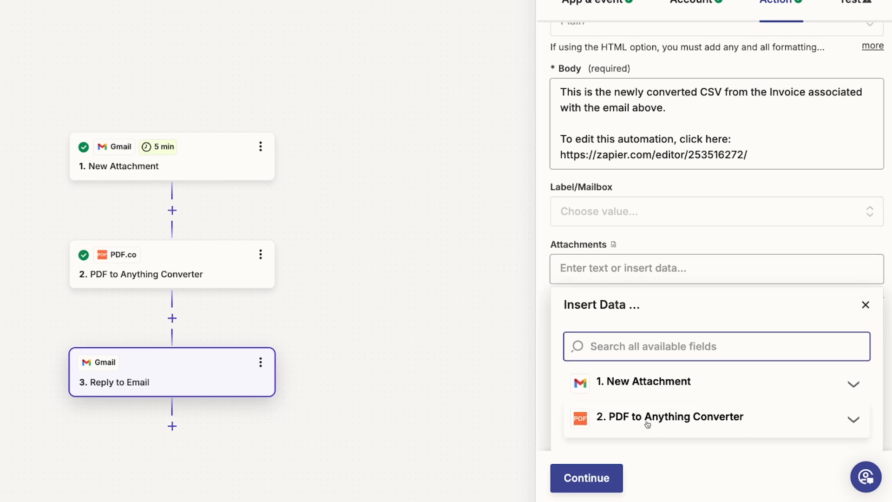
left_click(670, 416)
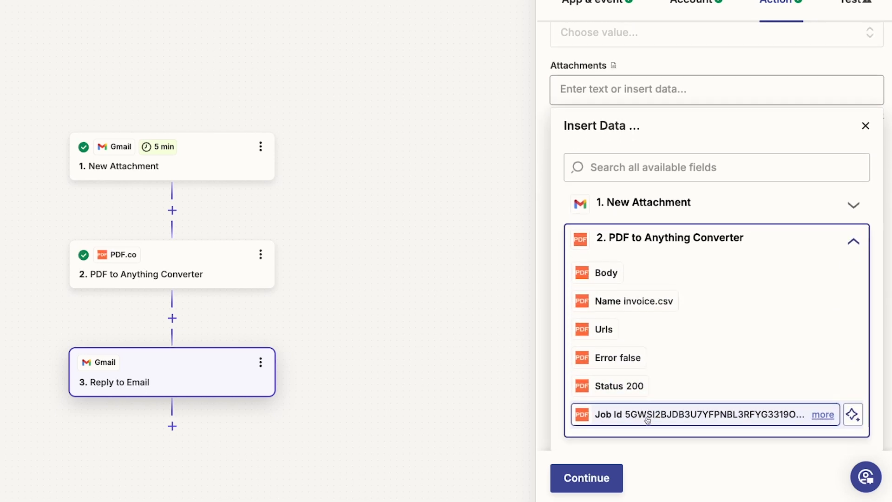
scroll("down", 3)
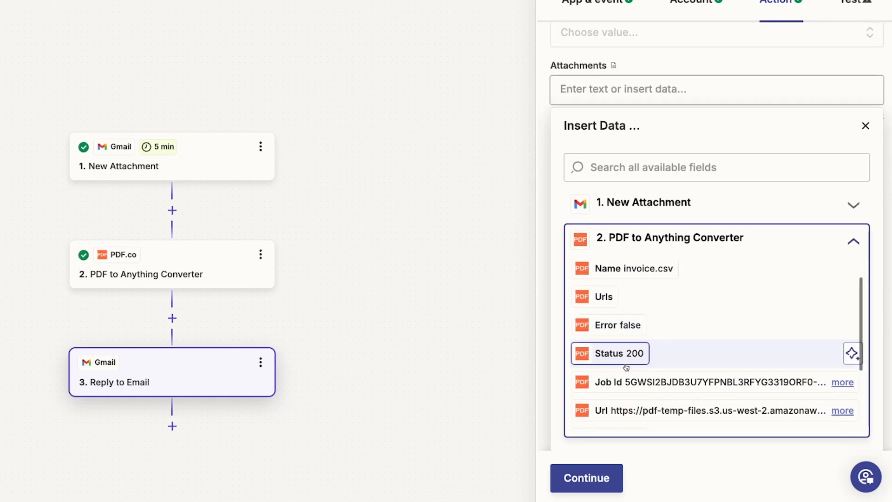
scroll("down", 3)
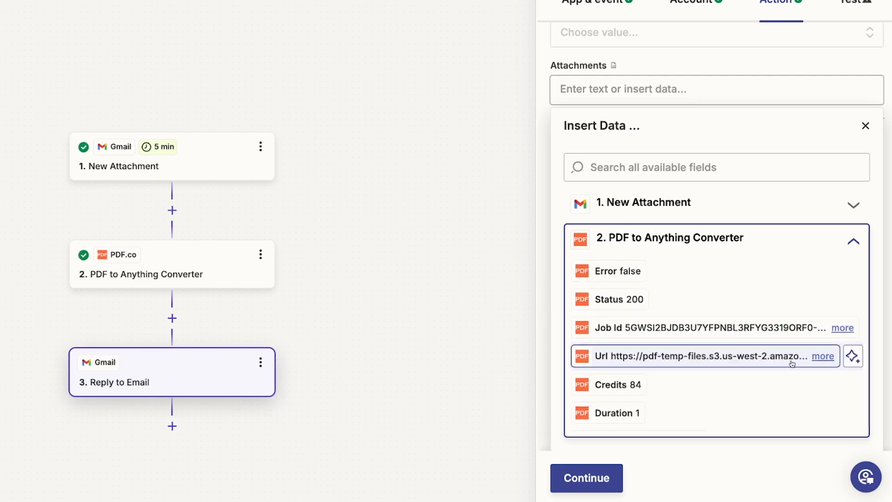
left_click(625, 356)
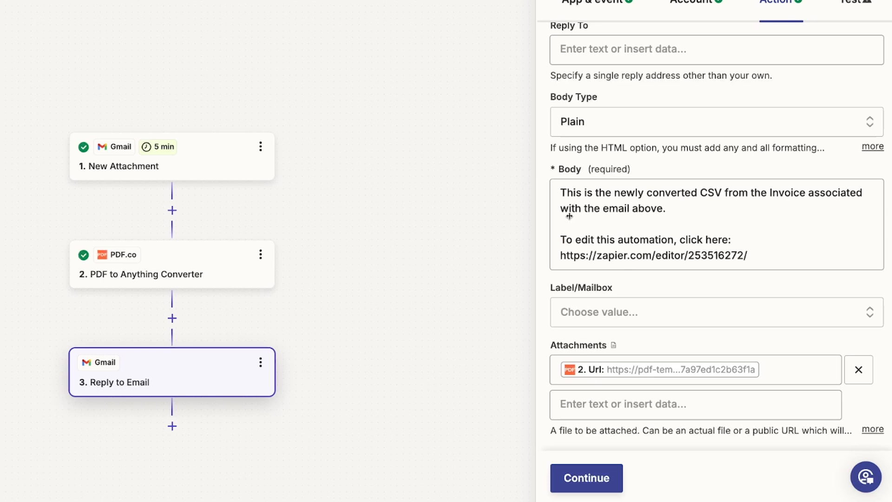
left_click(694, 404)
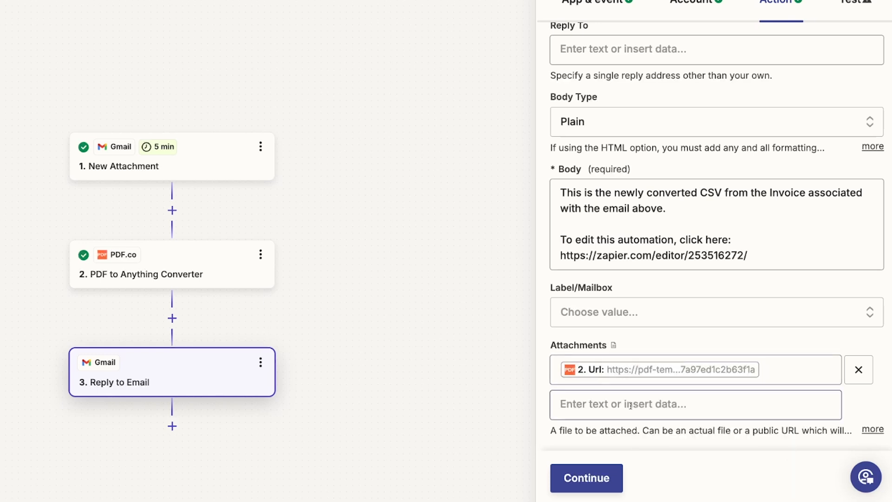
- Run Test step on the Gmail reply and get the 'A Reply was sent to Gmail' confirmation
left_click(586, 478)
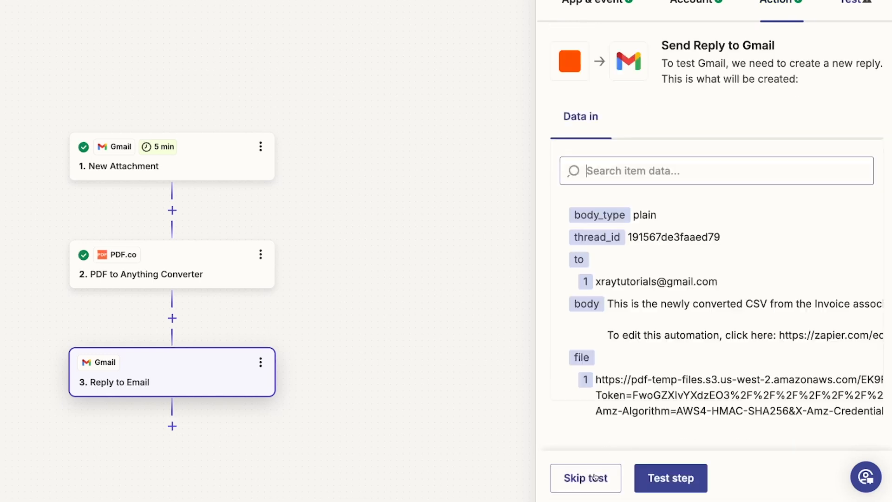
left_click(670, 478)
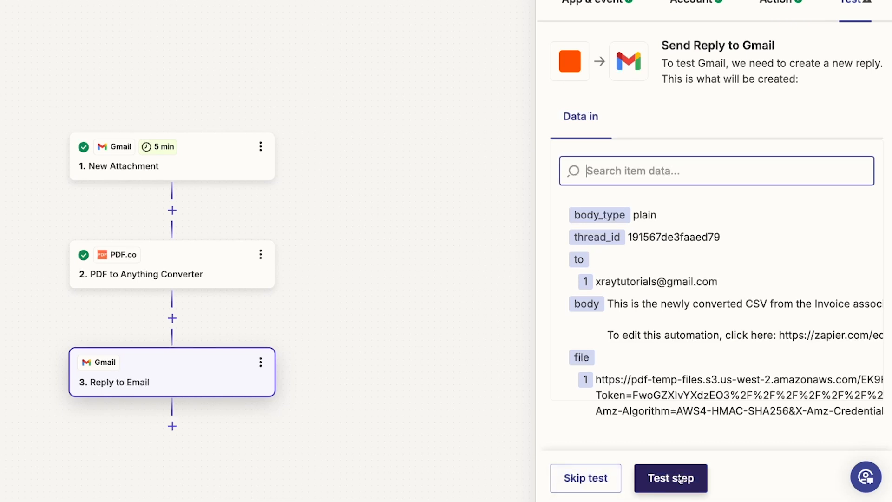
left_click(670, 478)
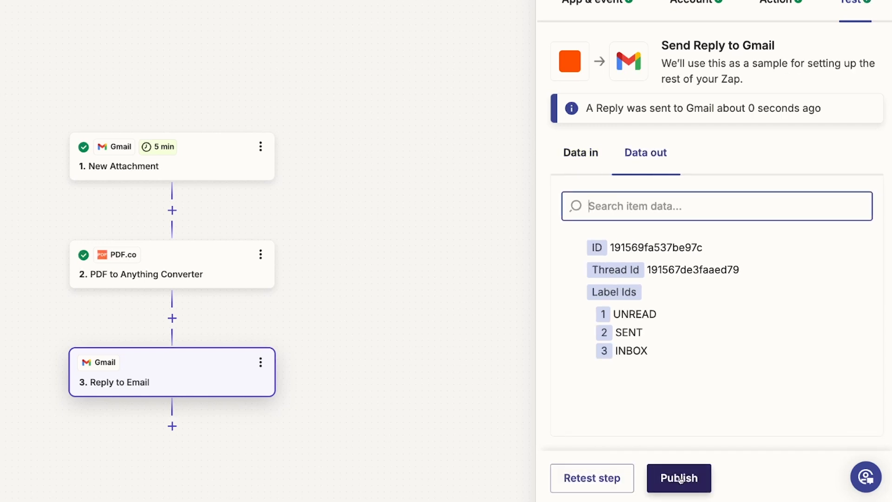
mouse_move(704, 375)
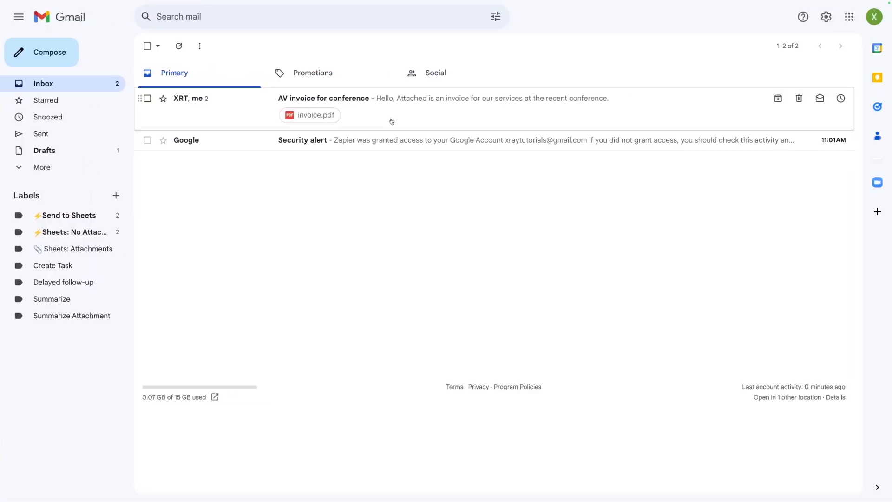
- Open the AV invoice thread's invoice.csv attachment with Google Sheets and review the data
left_click(322, 97)
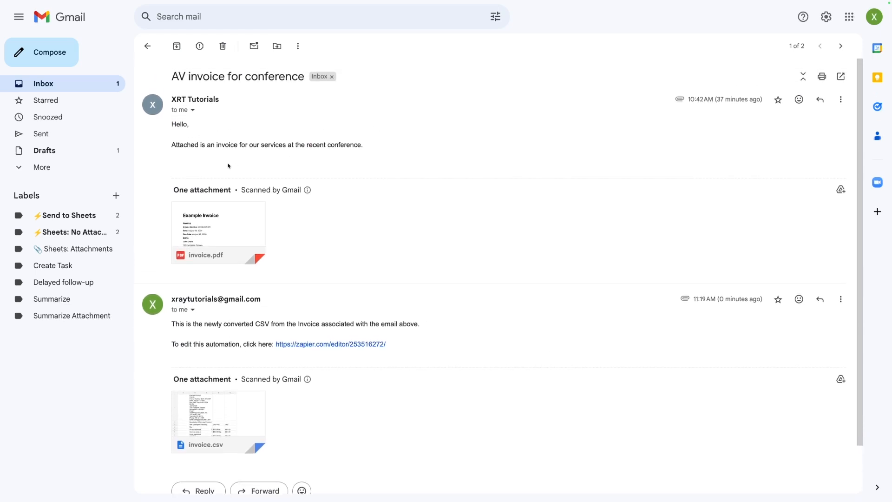
mouse_move(217, 421)
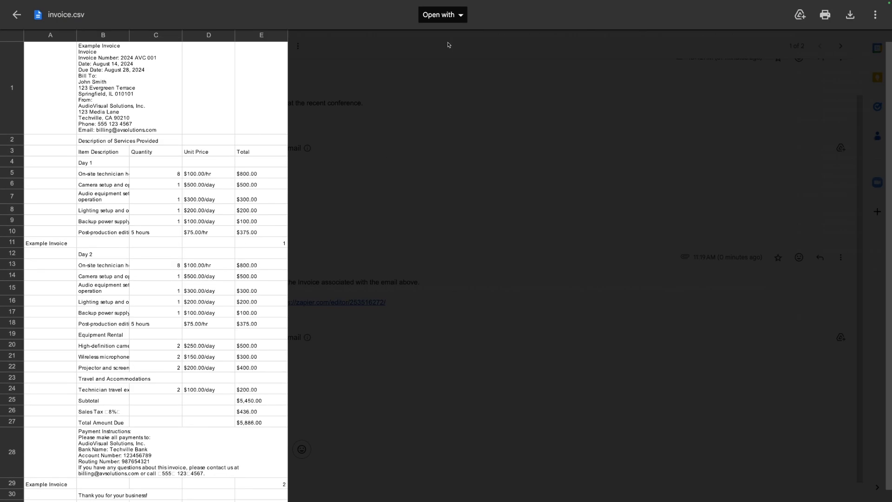
left_click(442, 14)
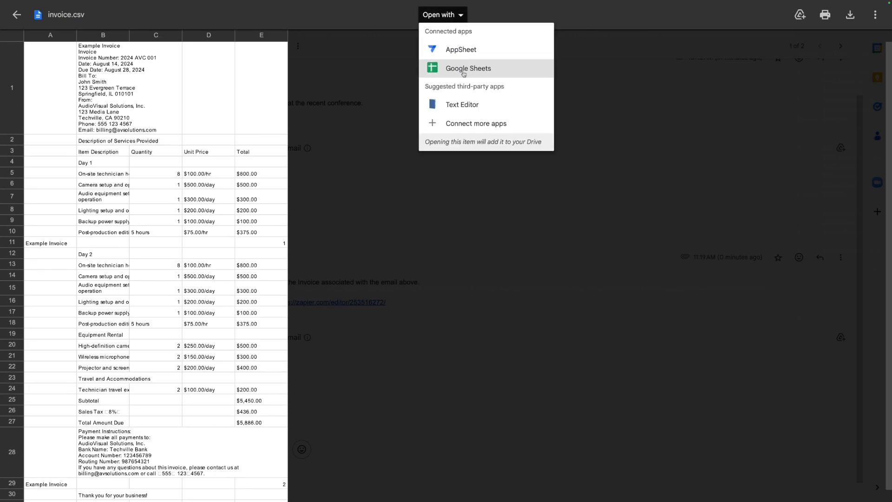
left_click(467, 68)
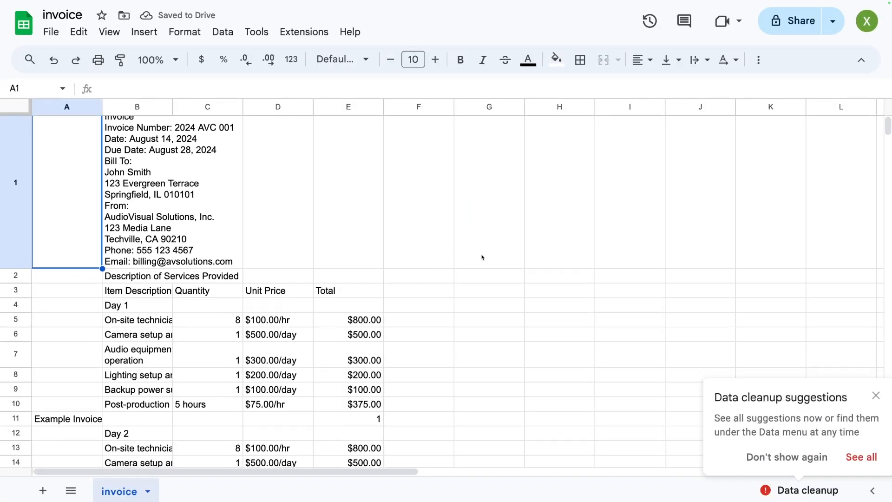
scroll("down", 3)
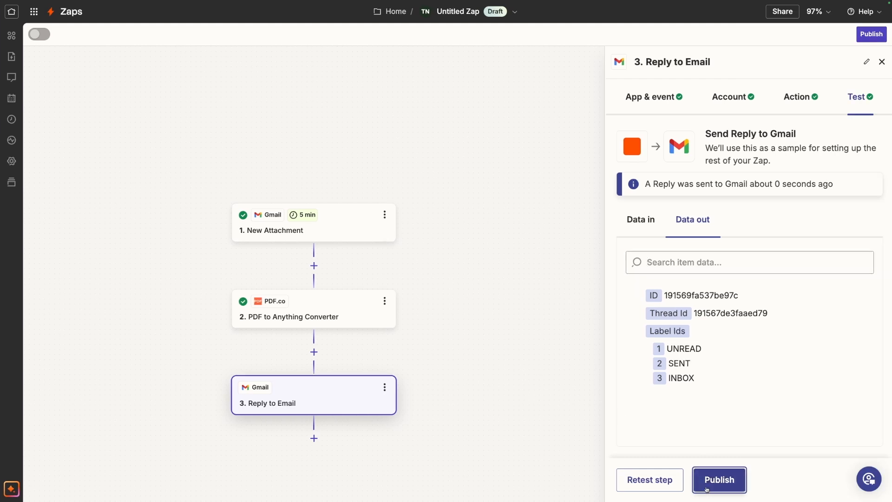
- Publish the Zap and name it 'New Emails with attachment PDF → Convert to CSV & Reply'
left_click(718, 479)
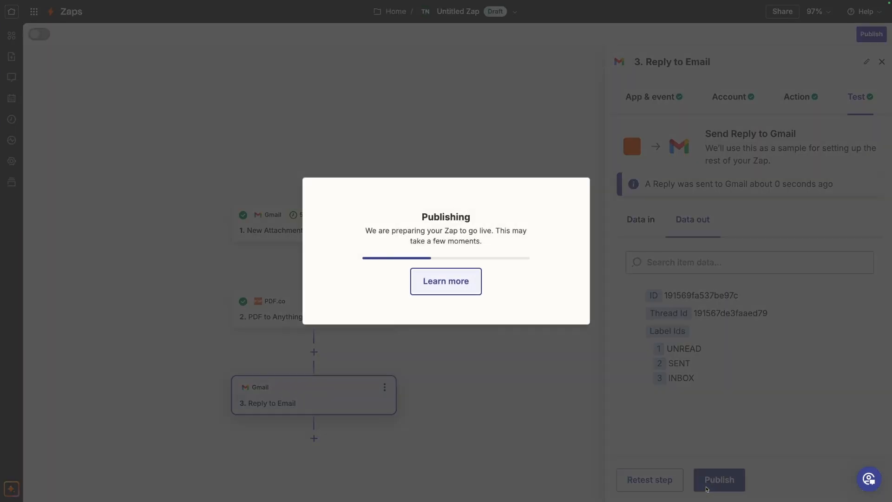
left_click(718, 479)
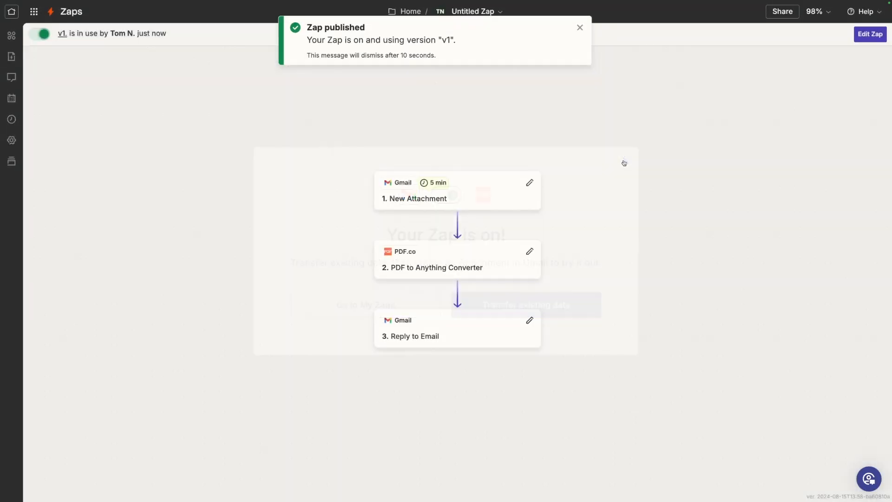
left_click(578, 27)
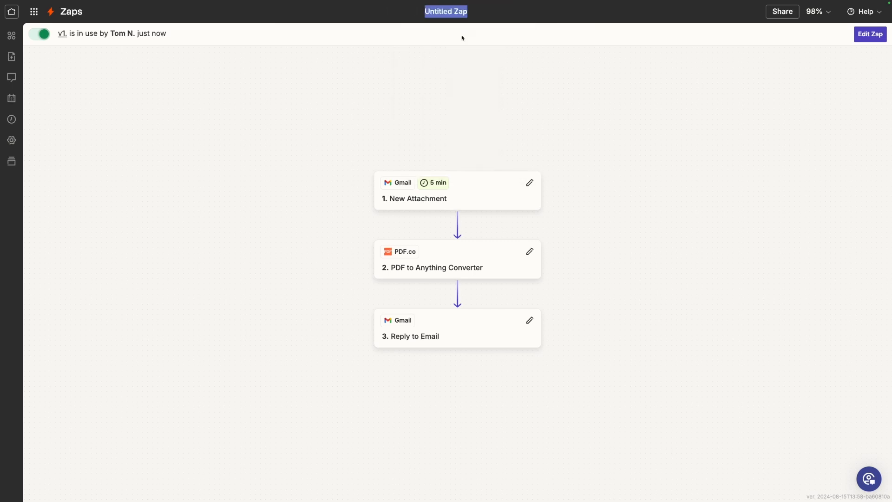
type("New Emails with attachment 0")
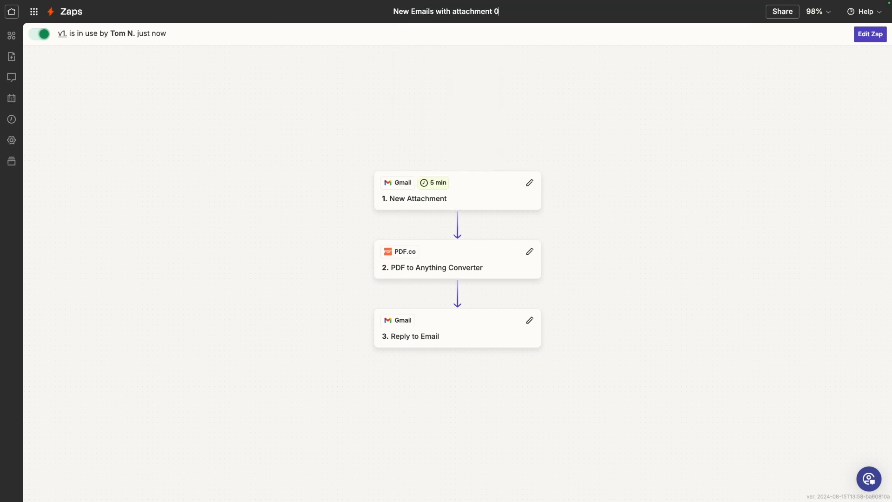
type("PDF → Convert to CSV & Reply")
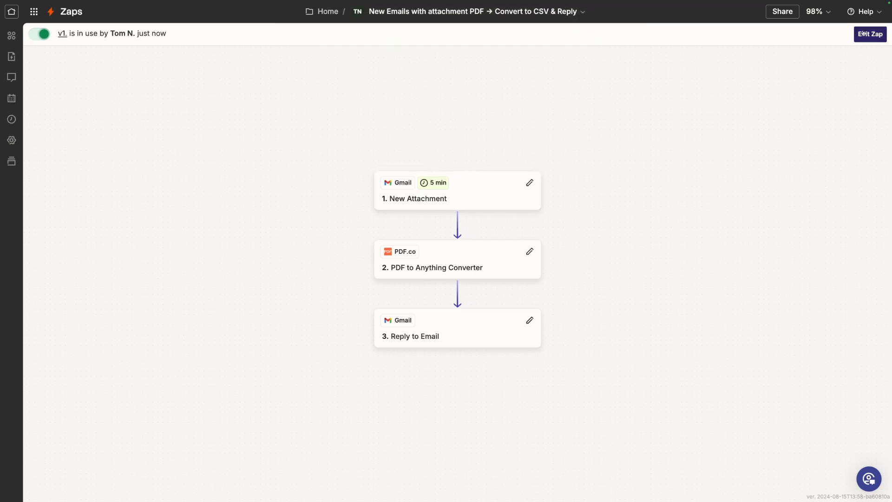
- Edit the Zap and insert a Filter step after the trigger on Attachments Filename
left_click(868, 35)
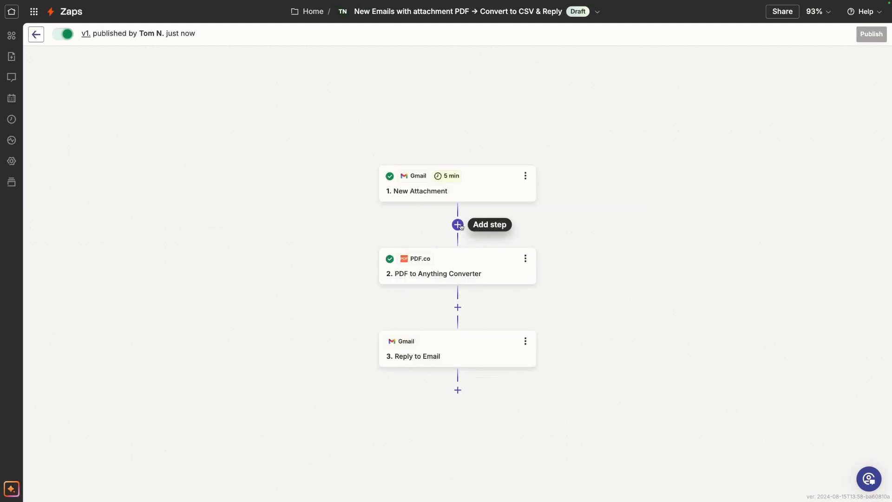
left_click(457, 224)
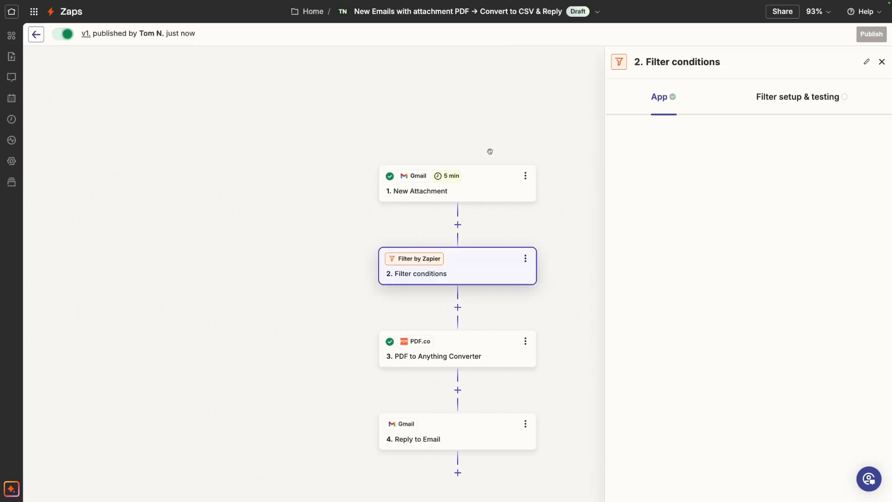
left_click(797, 97)
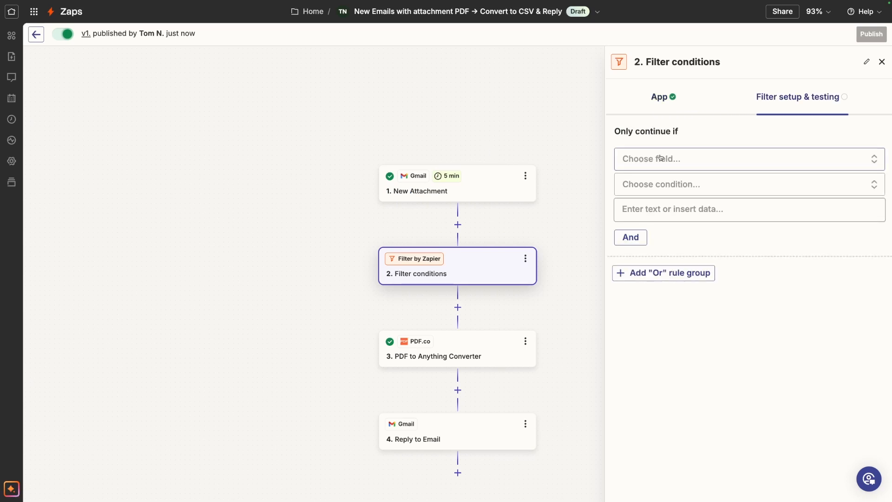
left_click(747, 158)
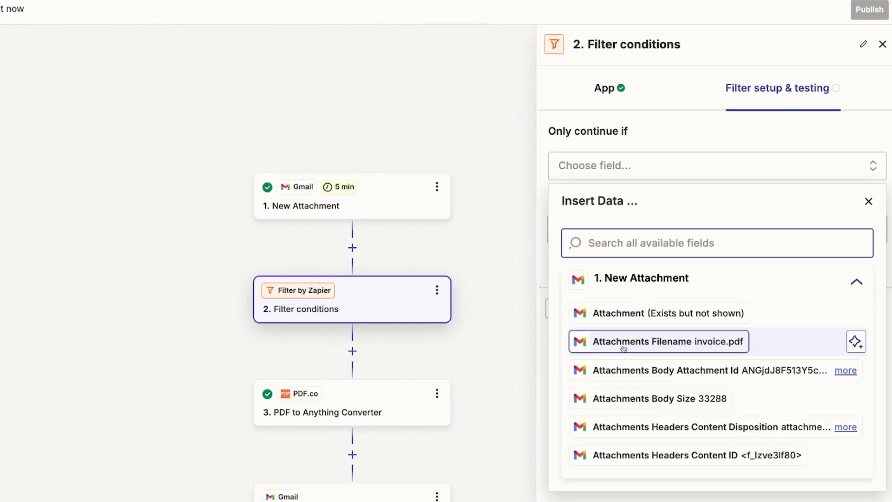
left_click(658, 341)
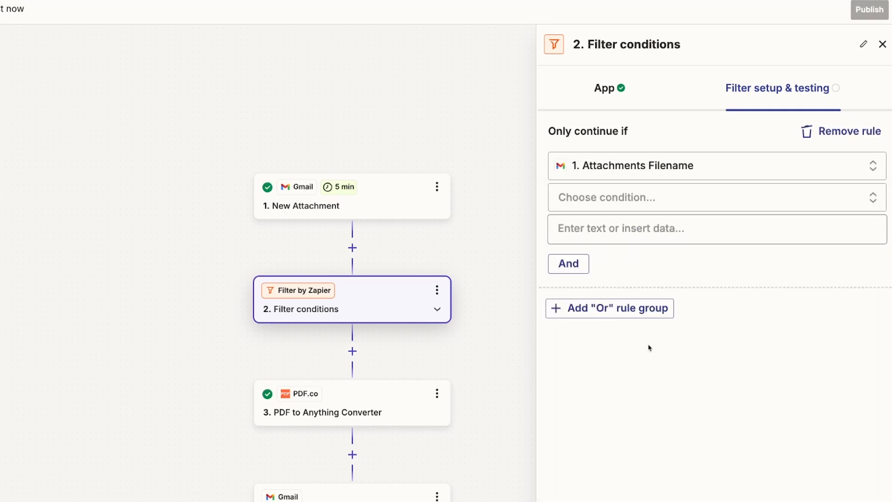
- Require the filename (Text) Contains 'pdf' and finish the filter setup
left_click(715, 197)
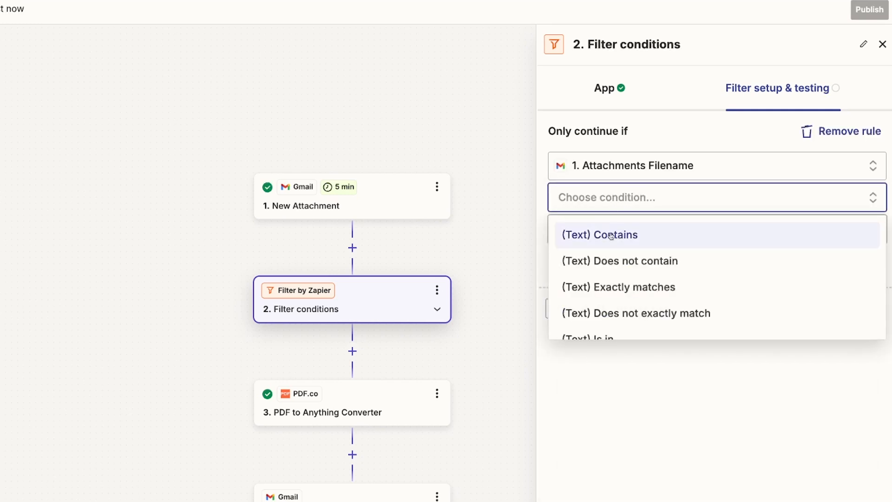
left_click(599, 234)
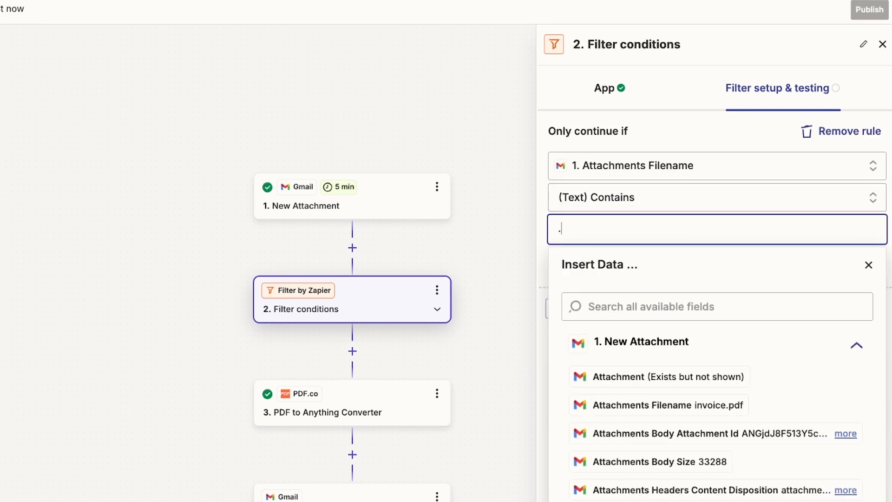
type("pdf")
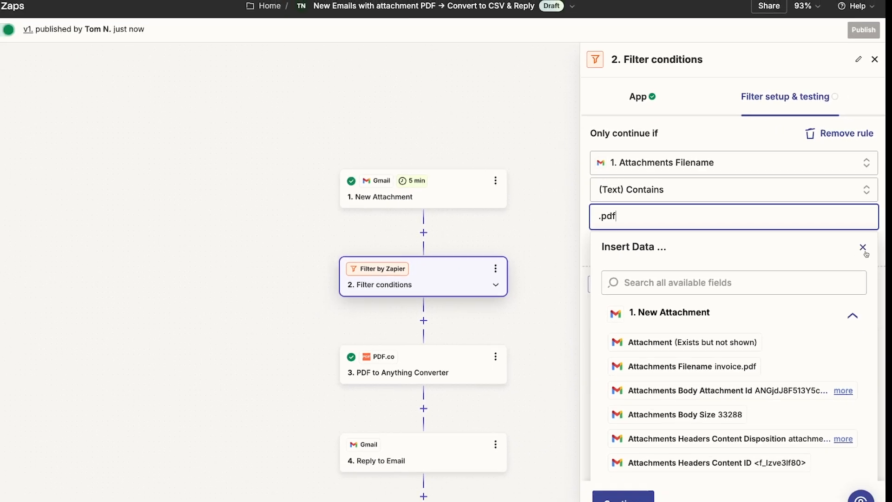
left_click(862, 247)
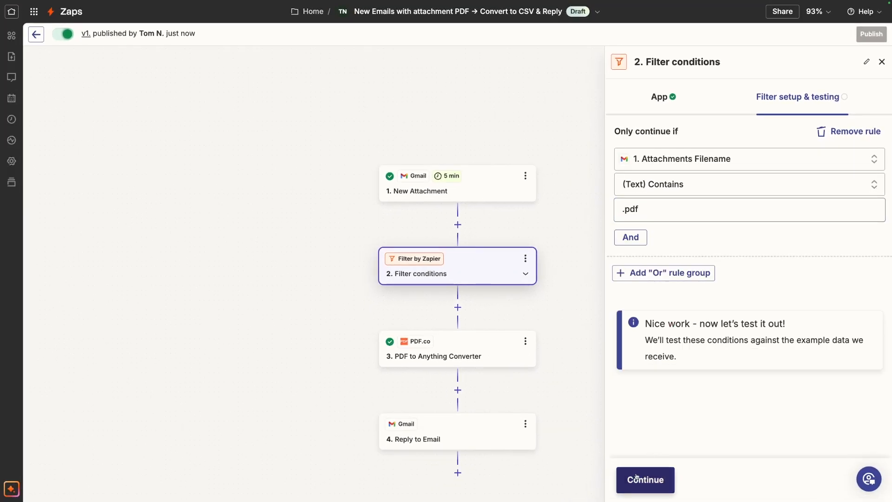
left_click(645, 480)
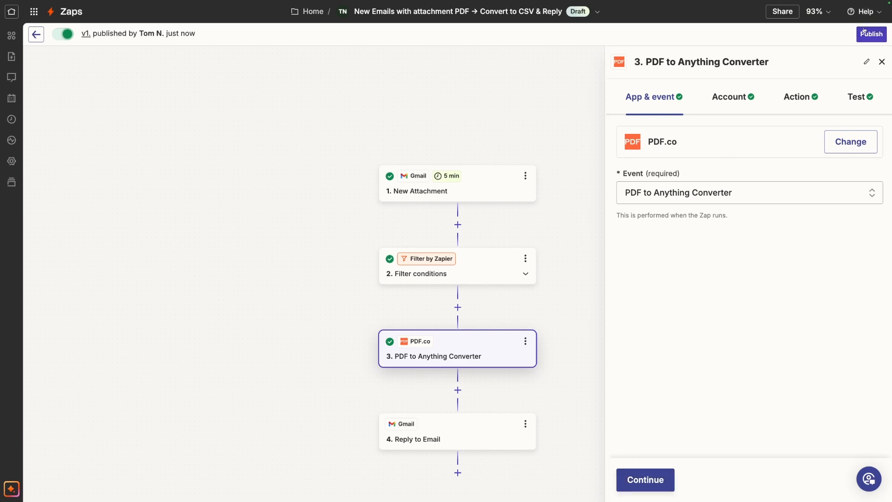
- Publish version v2 named 'Added a filter to ensure its a PDF before the conversion'
left_click(870, 34)
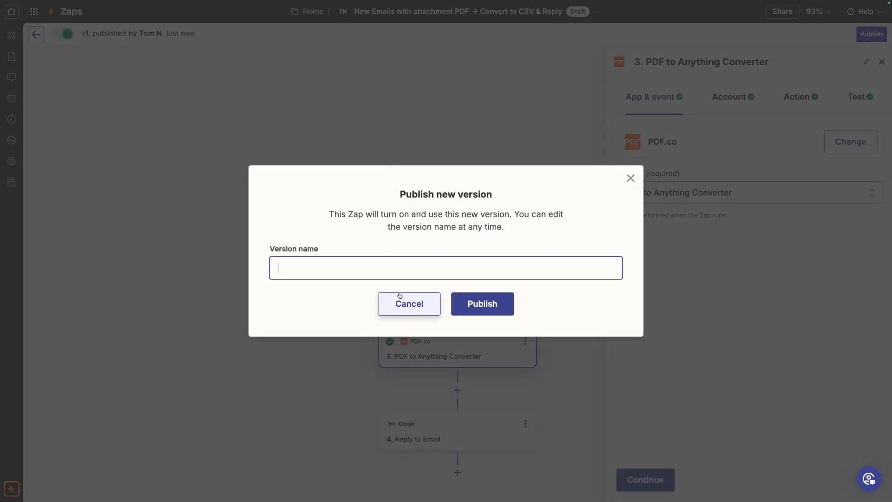
type("Added a filter to ensure its a PDF be")
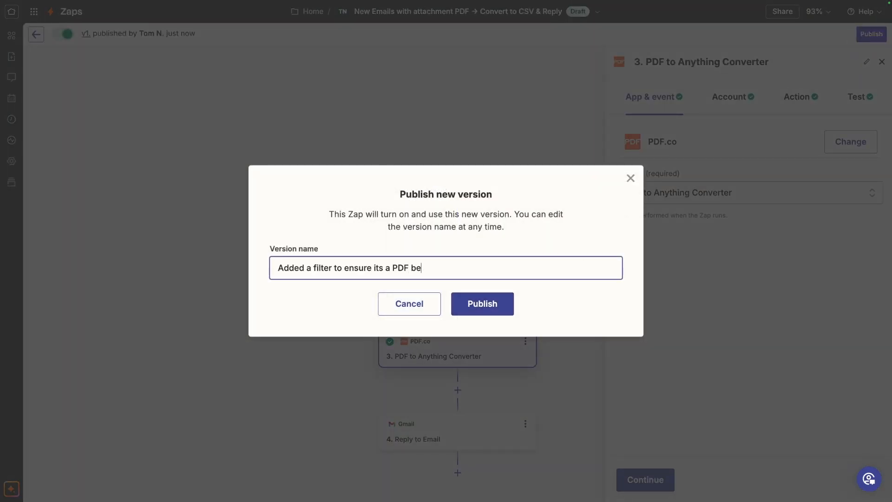
left_click(481, 302)
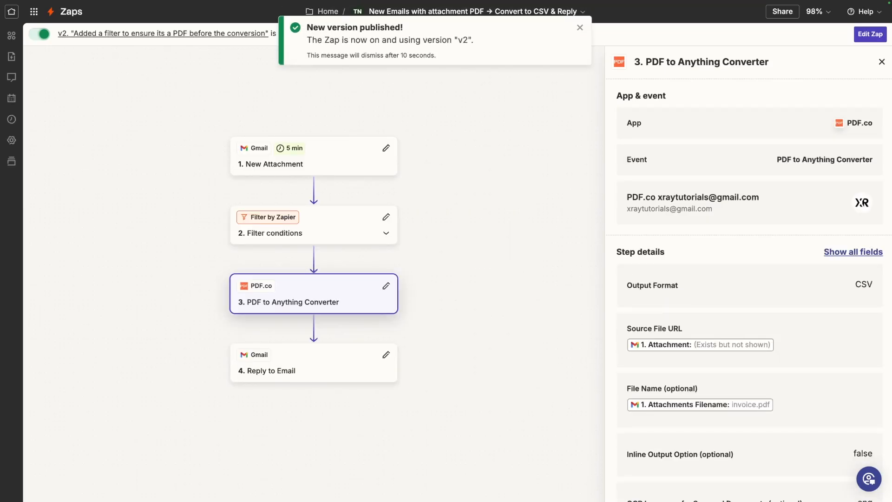
mouse_move(583, 61)
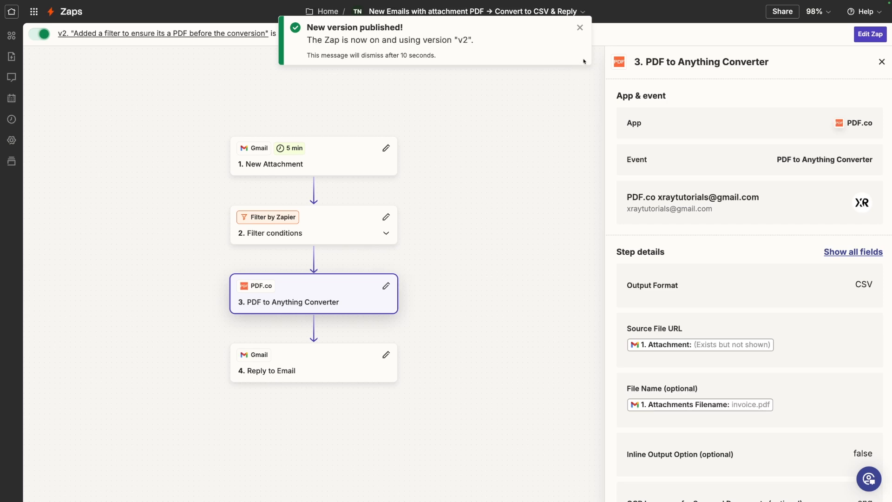